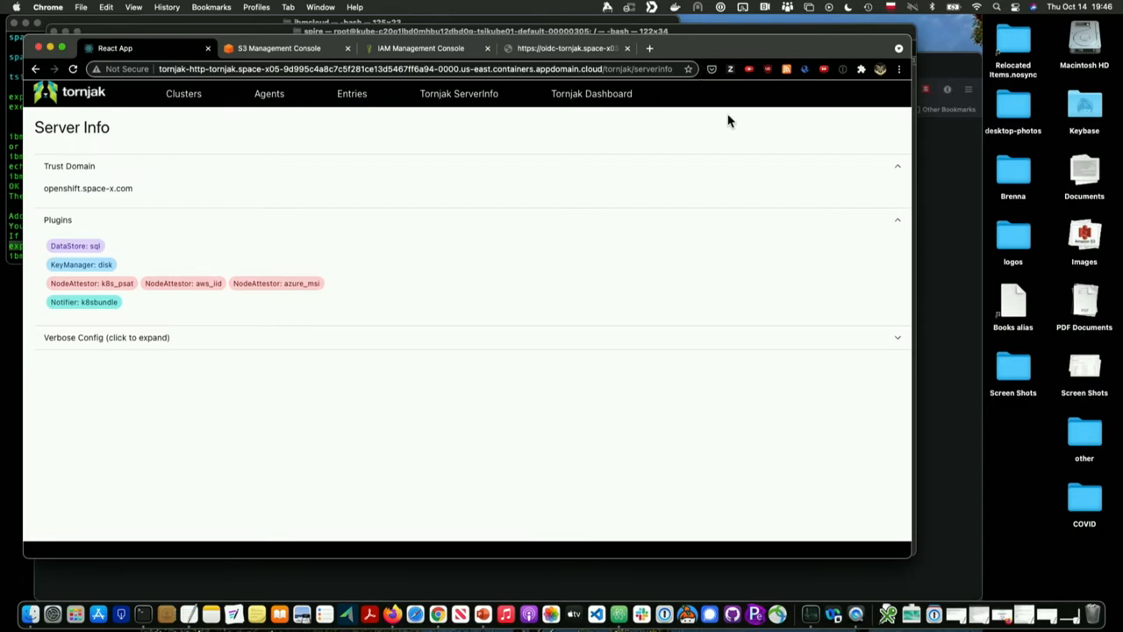
Step: Open the Clusters List and scroll through the six clusters, including tsi-kube01 with three agents
{"action": "left_click", "coordinate": [184, 93]}
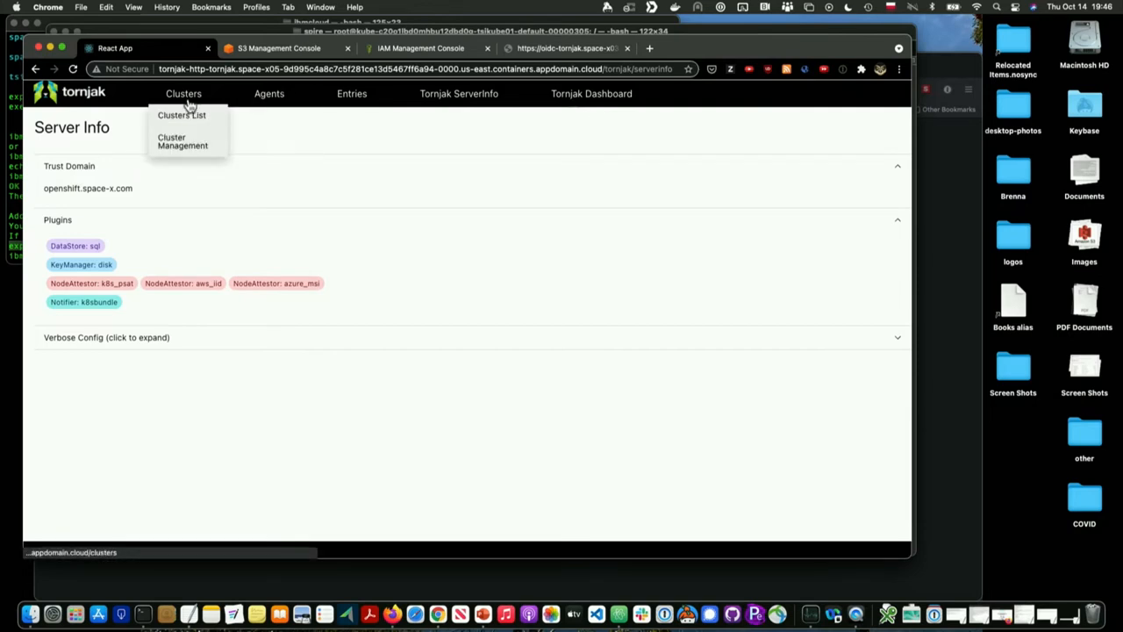
{"action": "left_click", "coordinate": [181, 115]}
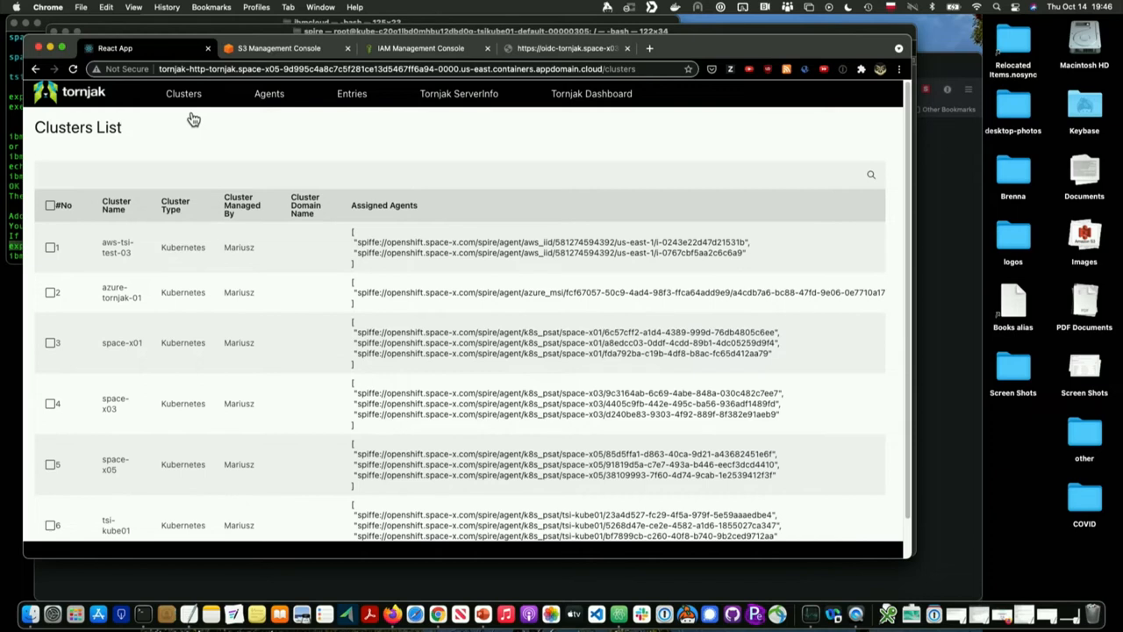
{"action": "mouse_move", "coordinate": [207, 283]}
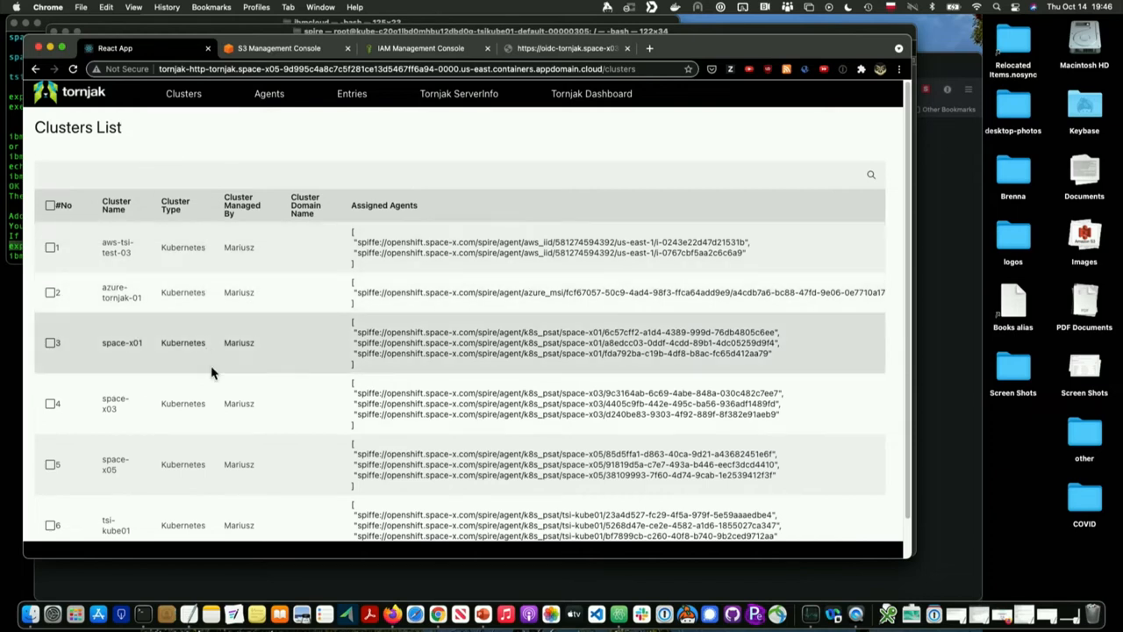
{"action": "scroll", "scroll_direction": "down", "scroll_amount": 3}
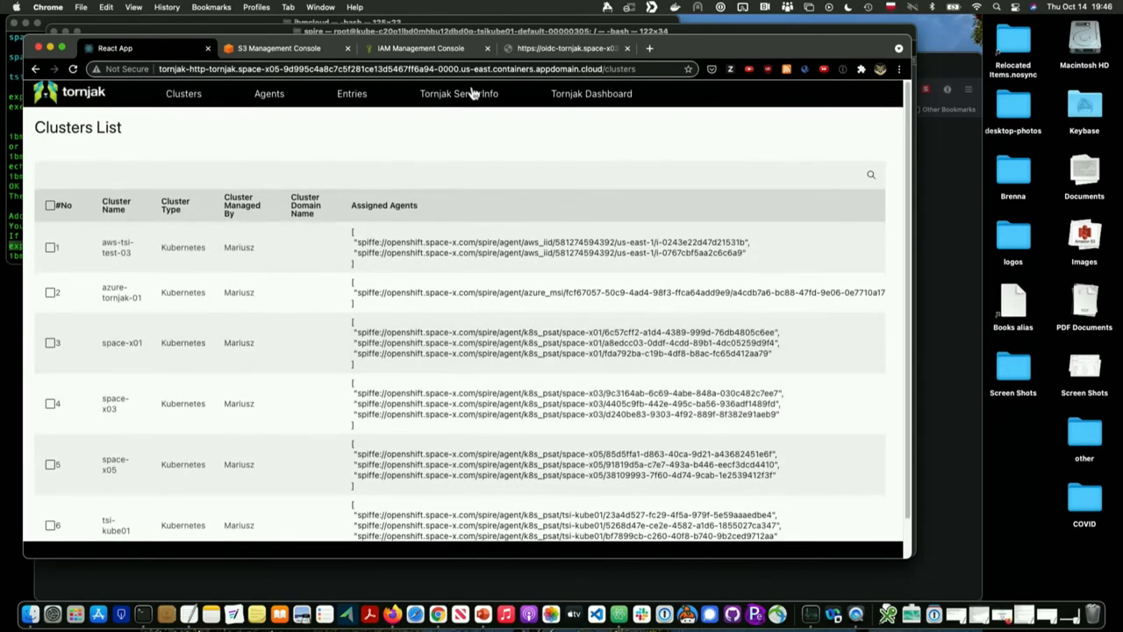
Step: Show the ServerInfo page with trust domain openshift.space-x.com and its SQL, disk, attestor and notifier plugins
{"action": "left_click", "coordinate": [458, 94]}
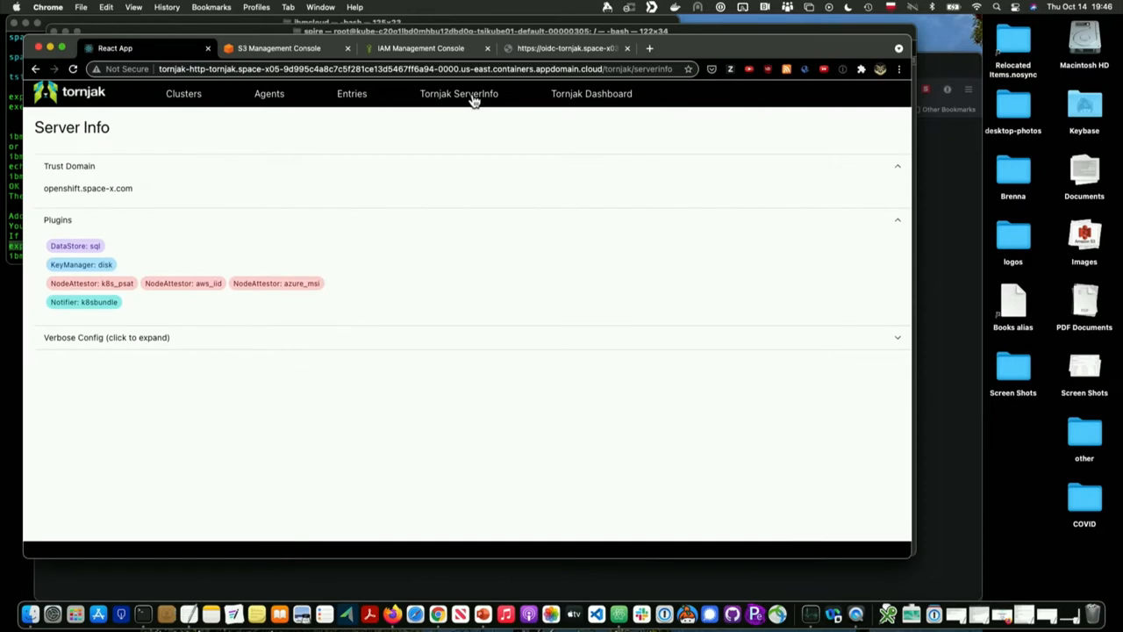
{"action": "mouse_move", "coordinate": [107, 286]}
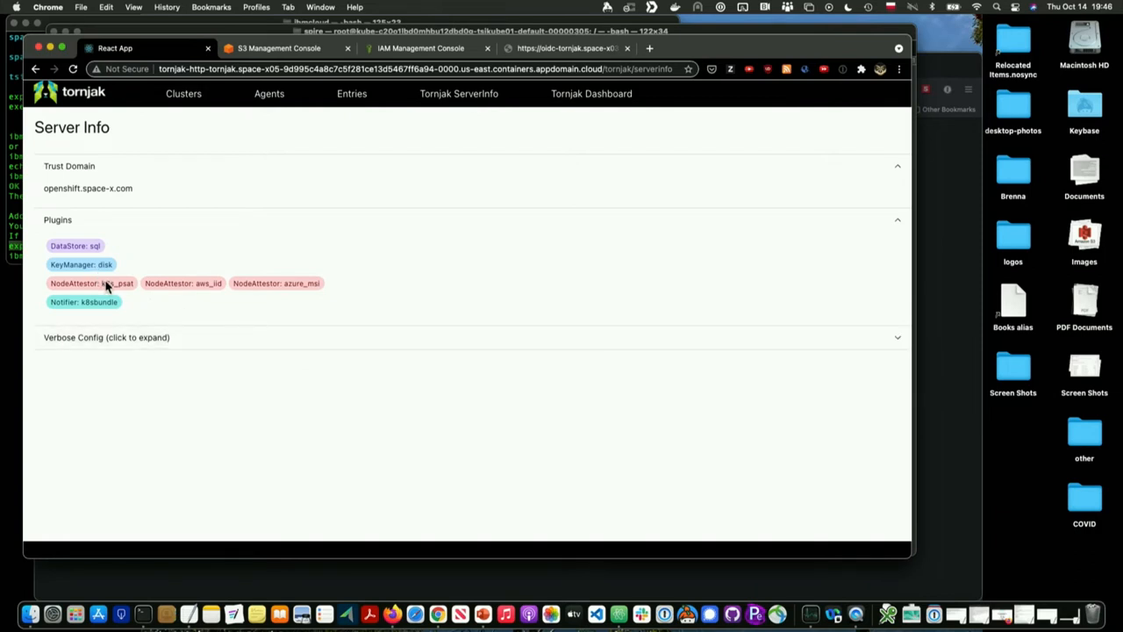
{"action": "mouse_move", "coordinate": [187, 291]}
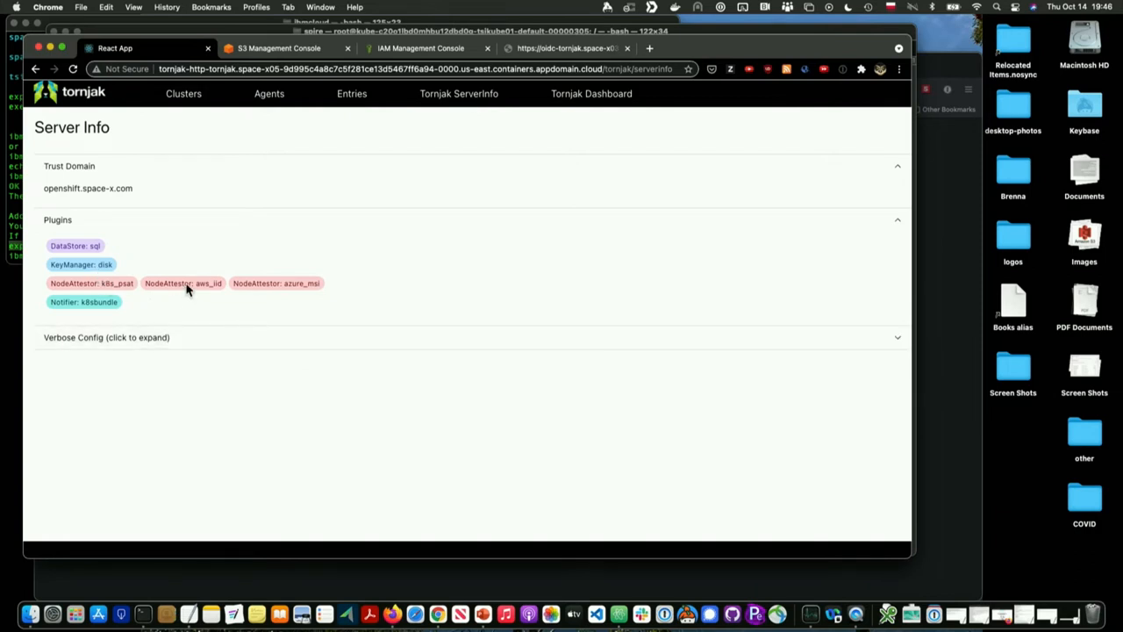
{"action": "mouse_move", "coordinate": [293, 294]}
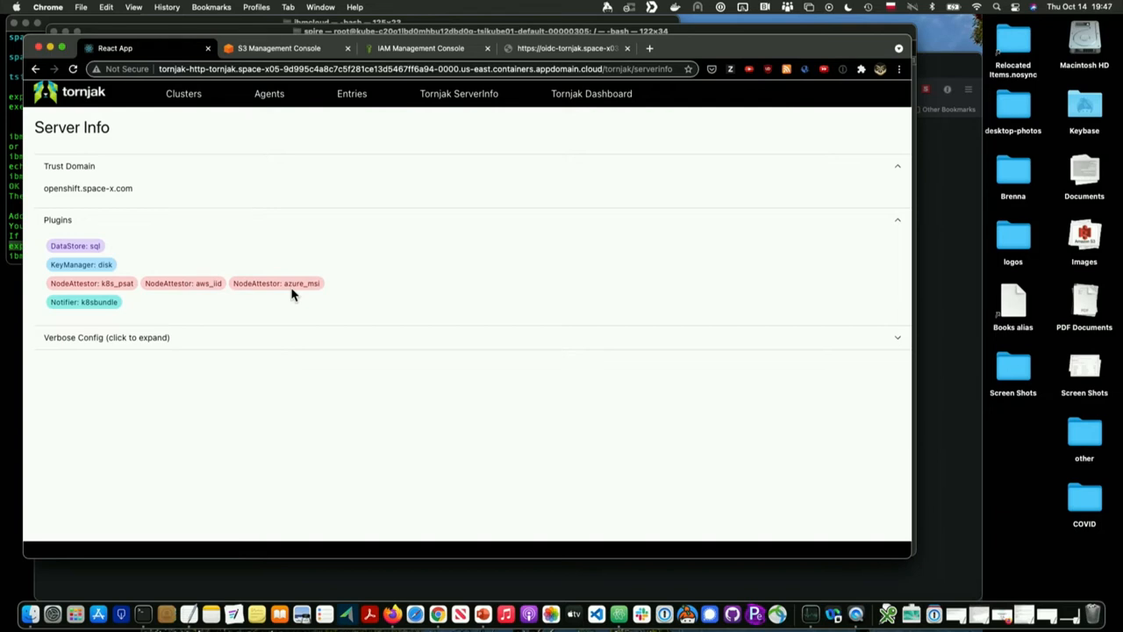
{"action": "mouse_move", "coordinate": [607, 93]}
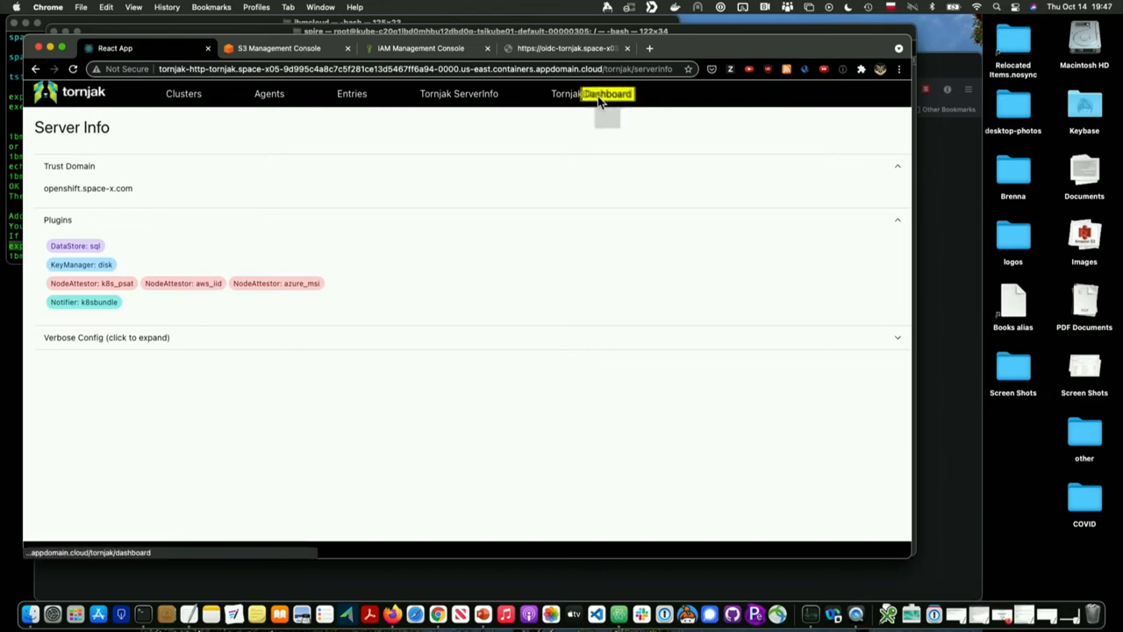
Step: Open the Tornjak Dashboard's Clusters table listing six clusters, with per-cluster agent charts
{"action": "left_click", "coordinate": [607, 94]}
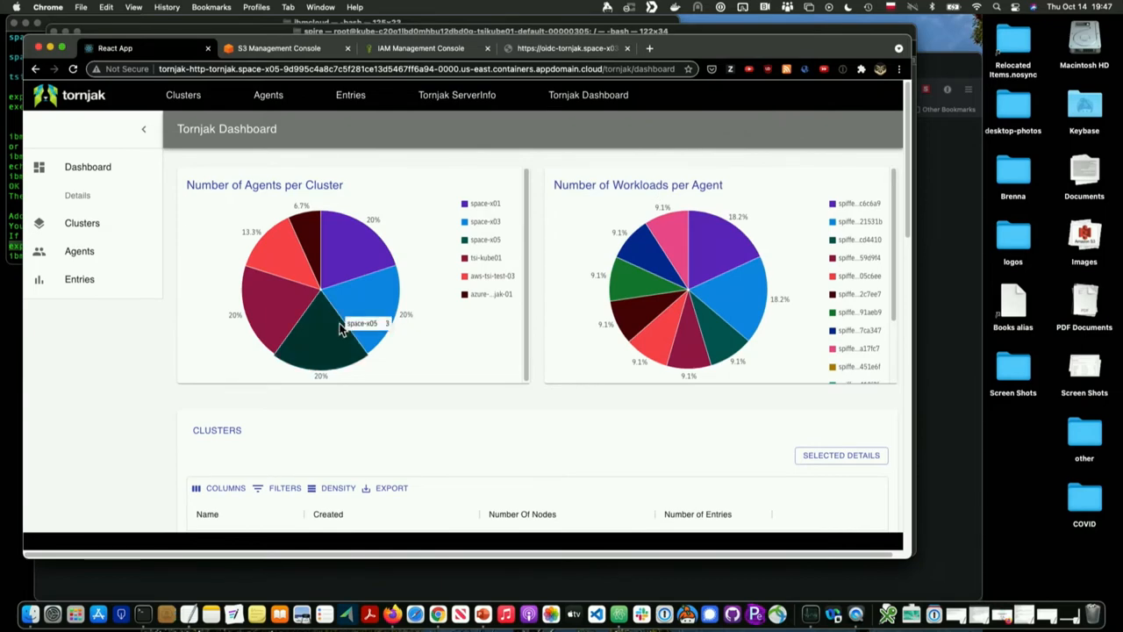
{"action": "mouse_move", "coordinate": [622, 299]}
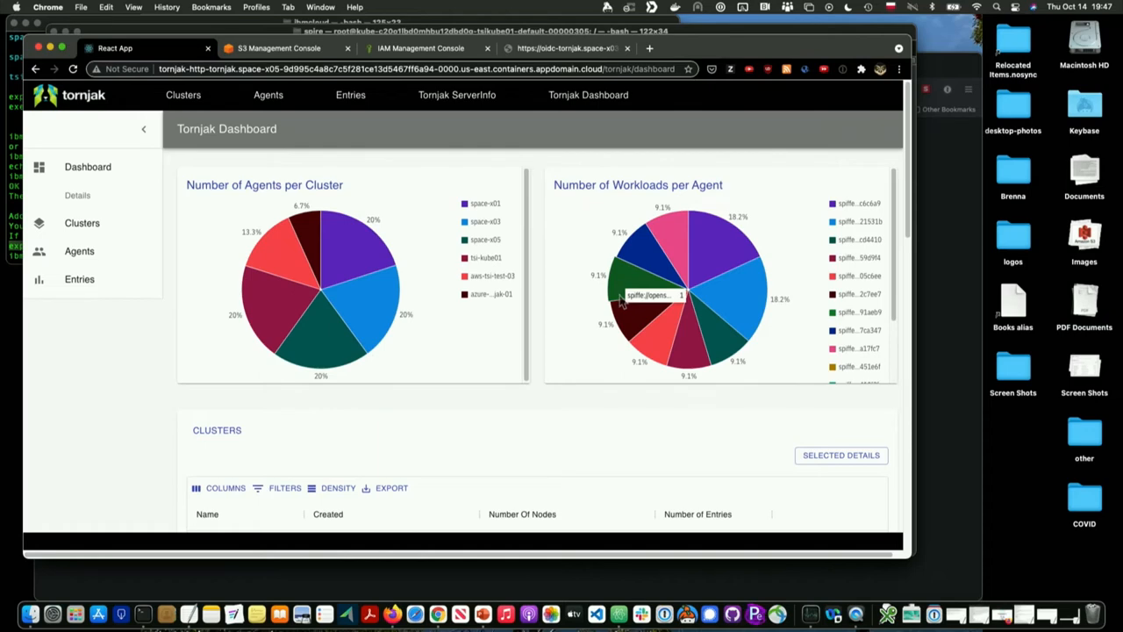
{"action": "left_click", "coordinate": [81, 223]}
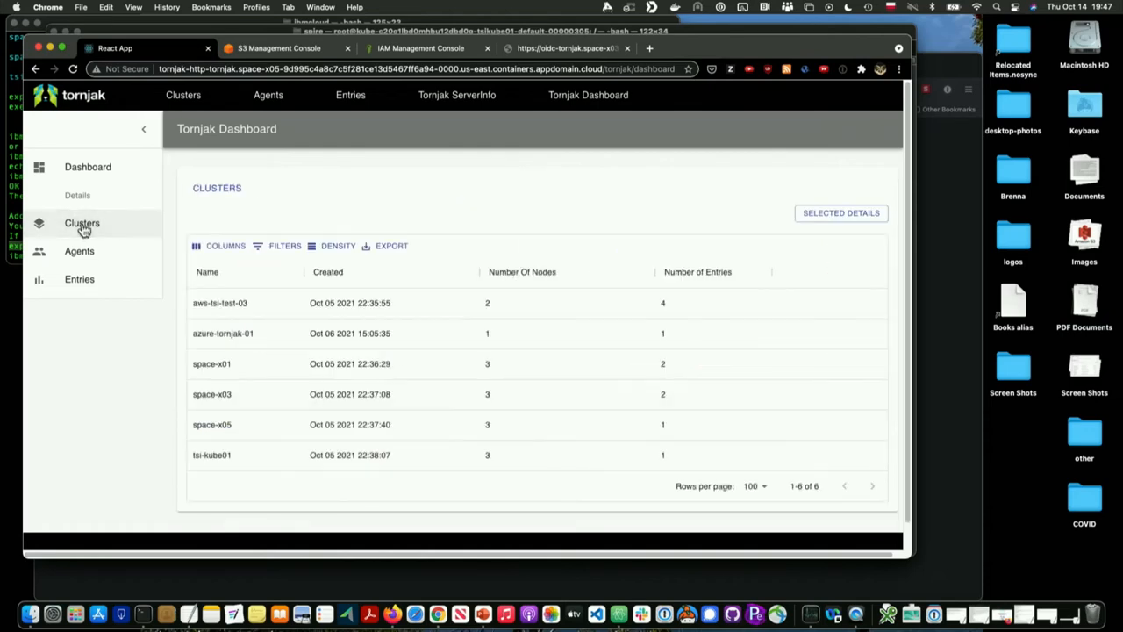
{"action": "mouse_move", "coordinate": [249, 455]}
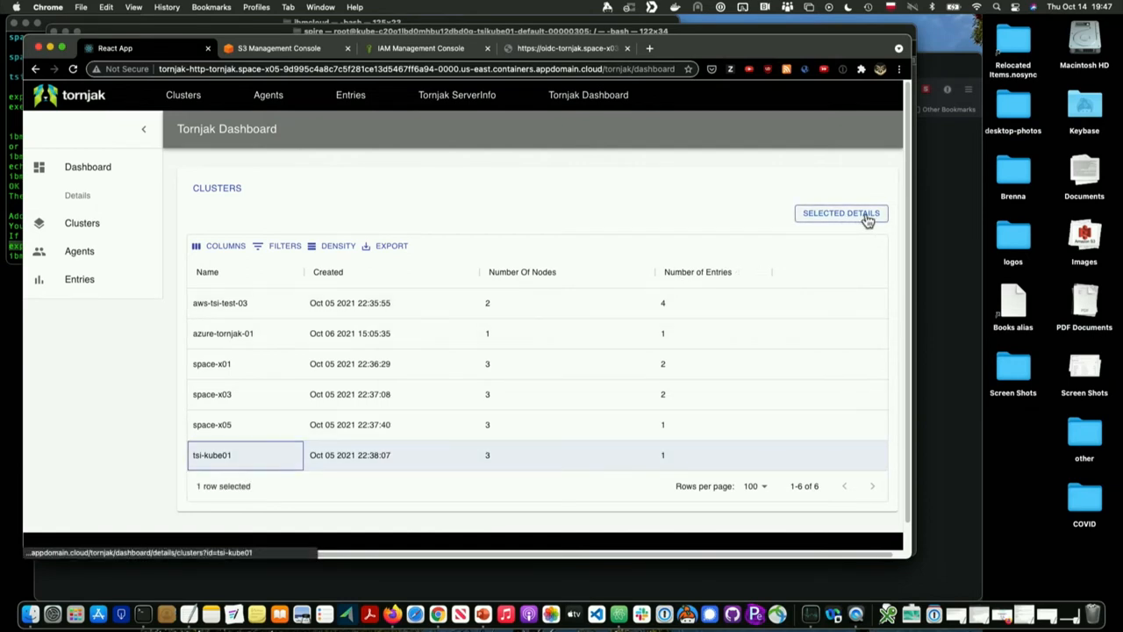
Step: Open tsi-kube01's details and review its three attested agents and single registrar entry
{"action": "left_click", "coordinate": [840, 213]}
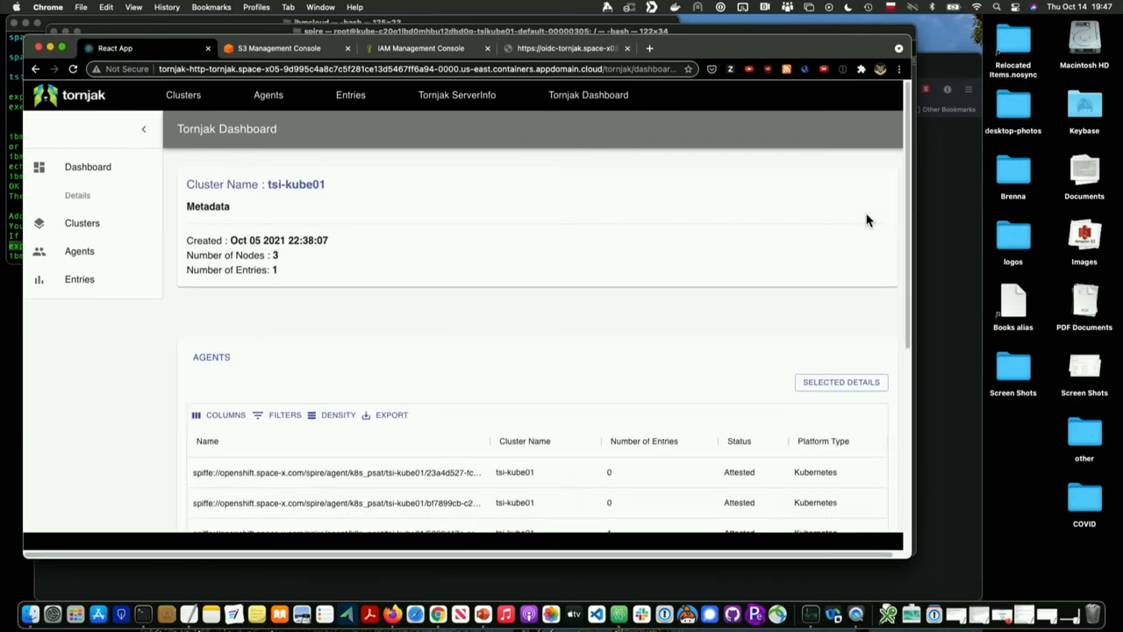
{"action": "scroll", "scroll_direction": "down", "scroll_amount": 3}
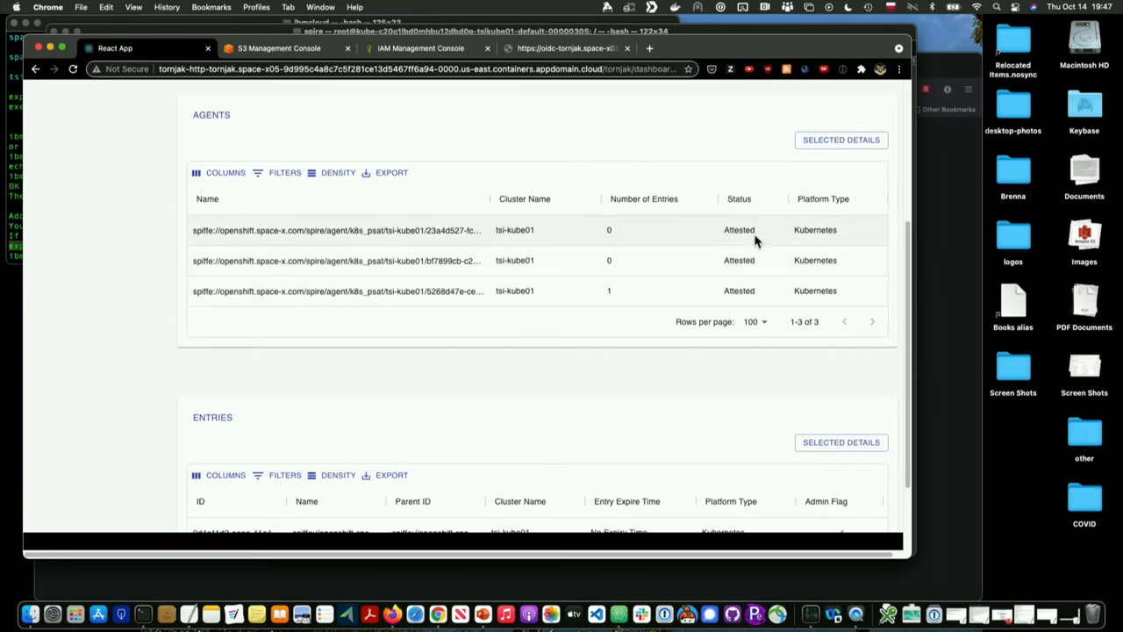
{"action": "scroll", "scroll_direction": "down", "scroll_amount": 3}
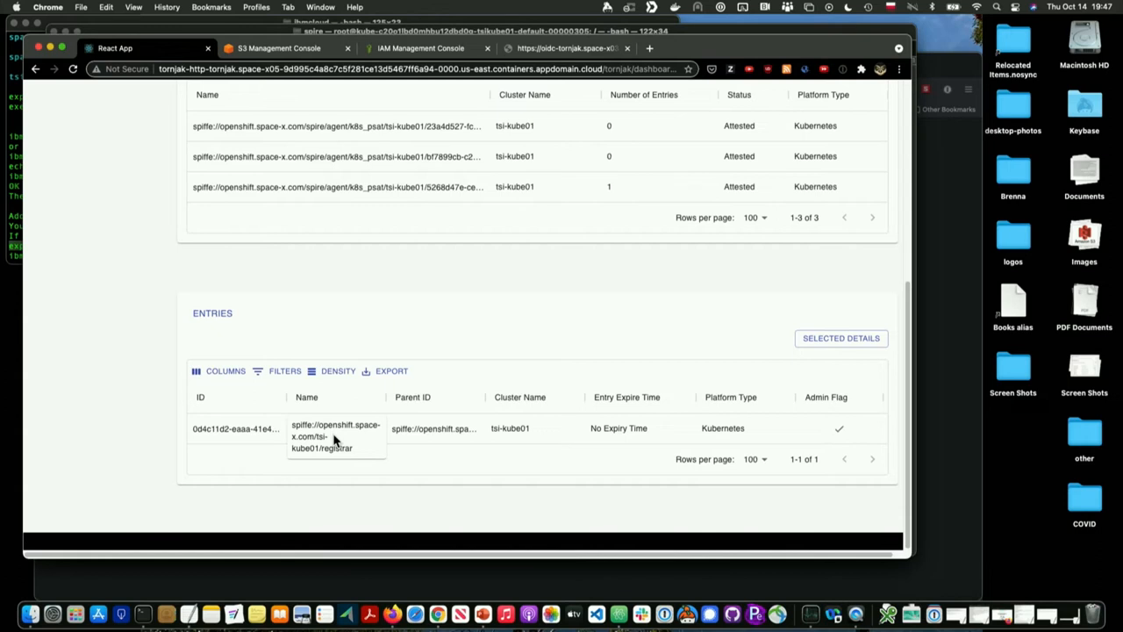
{"action": "mouse_move", "coordinate": [322, 119]}
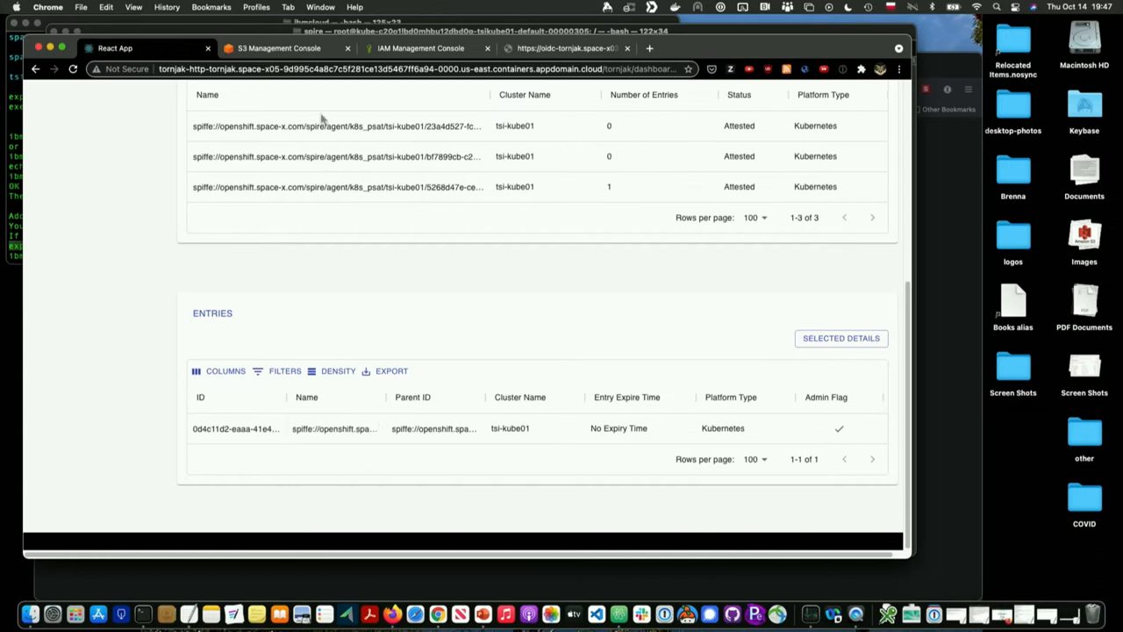
{"action": "mouse_move", "coordinate": [279, 47]}
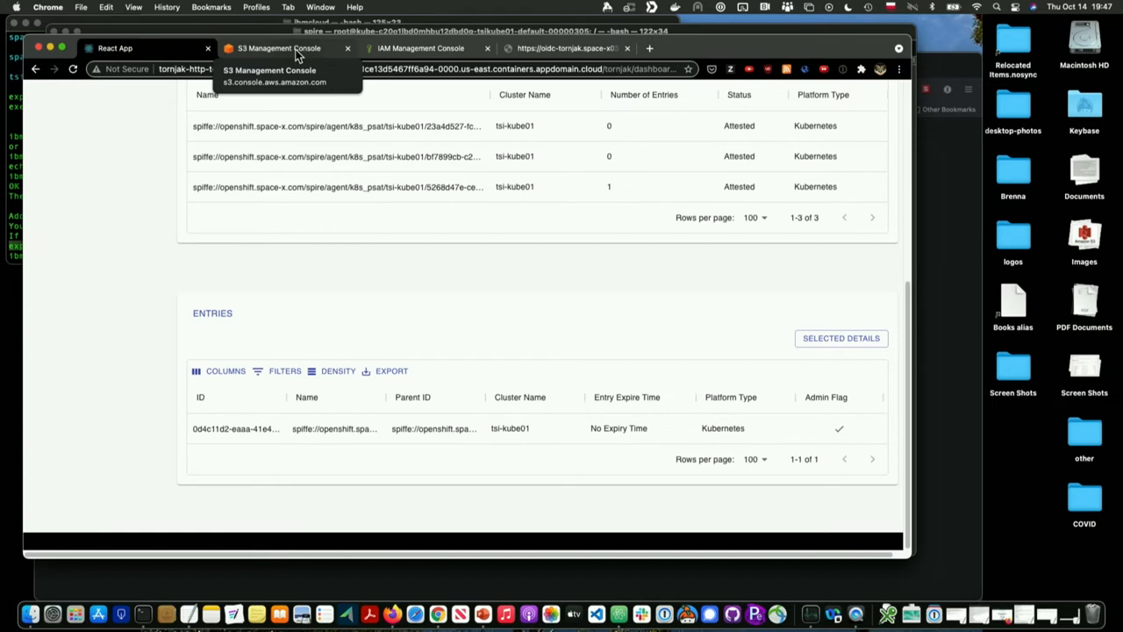
Step: Open the mars-spire bucket in the S3 console, showing its mars.txt object
{"action": "left_click", "coordinate": [279, 49]}
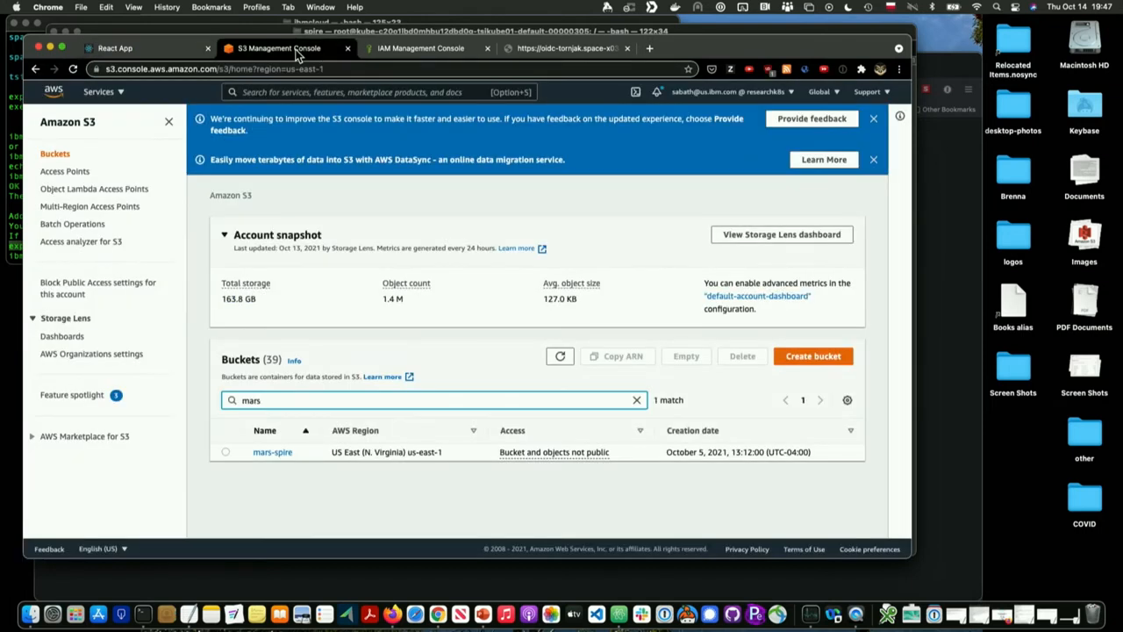
{"action": "mouse_move", "coordinate": [303, 330]}
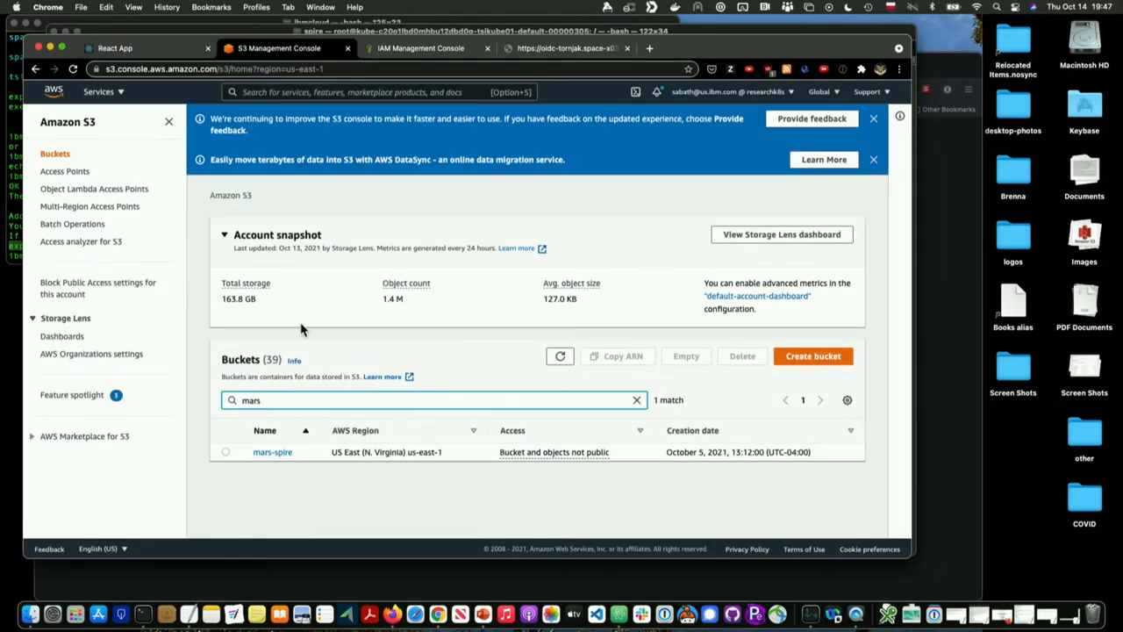
{"action": "mouse_move", "coordinate": [298, 457]}
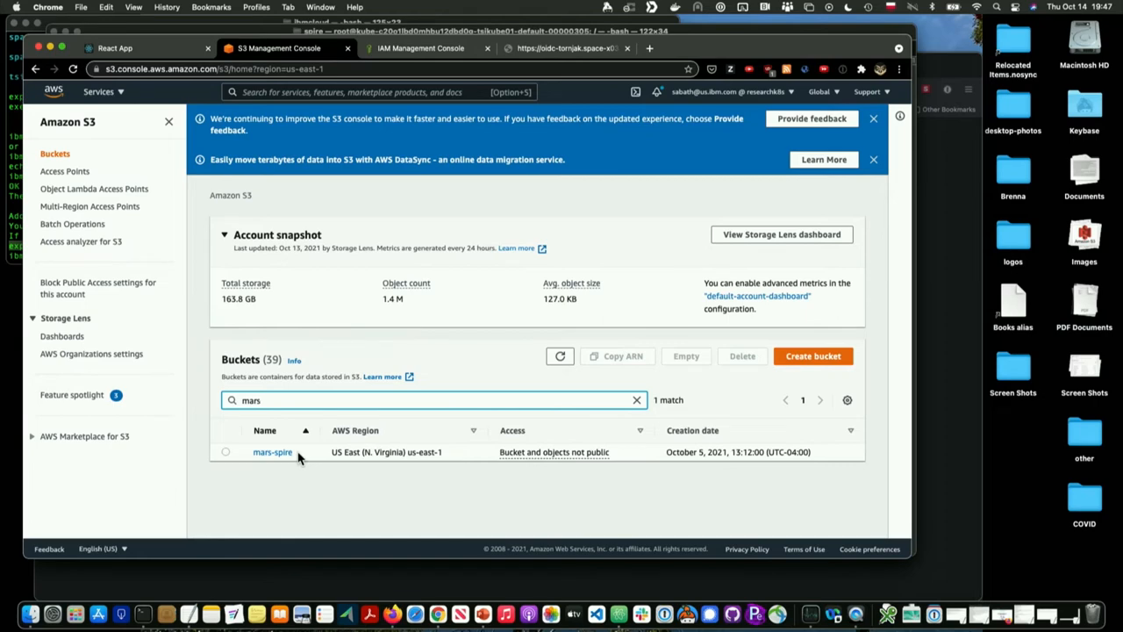
{"action": "mouse_move", "coordinate": [273, 452]}
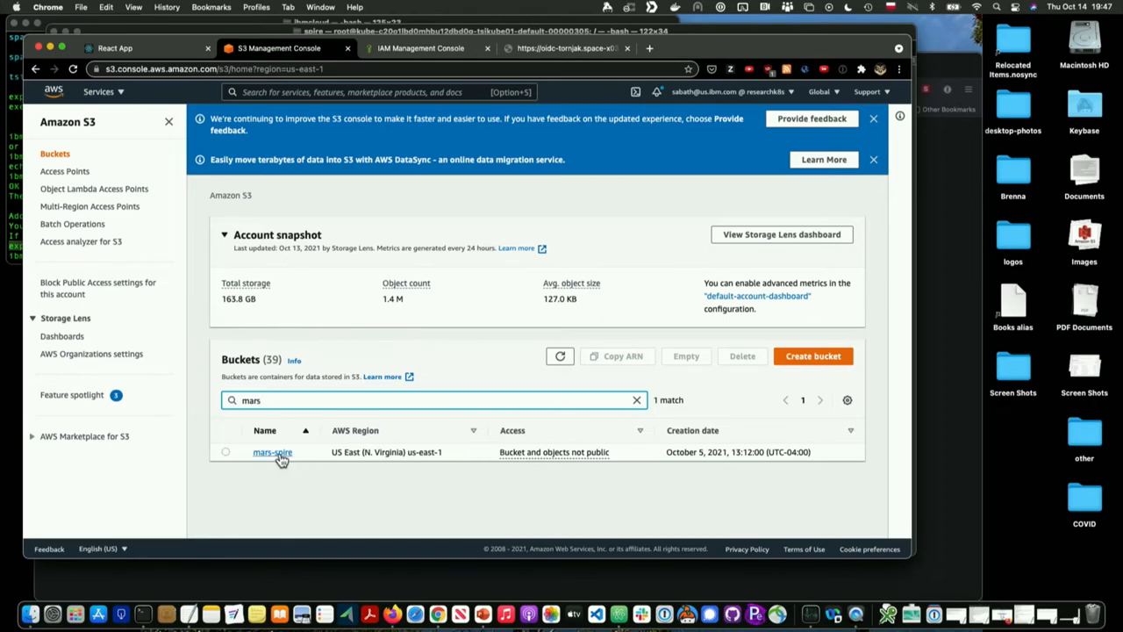
{"action": "left_click", "coordinate": [272, 452]}
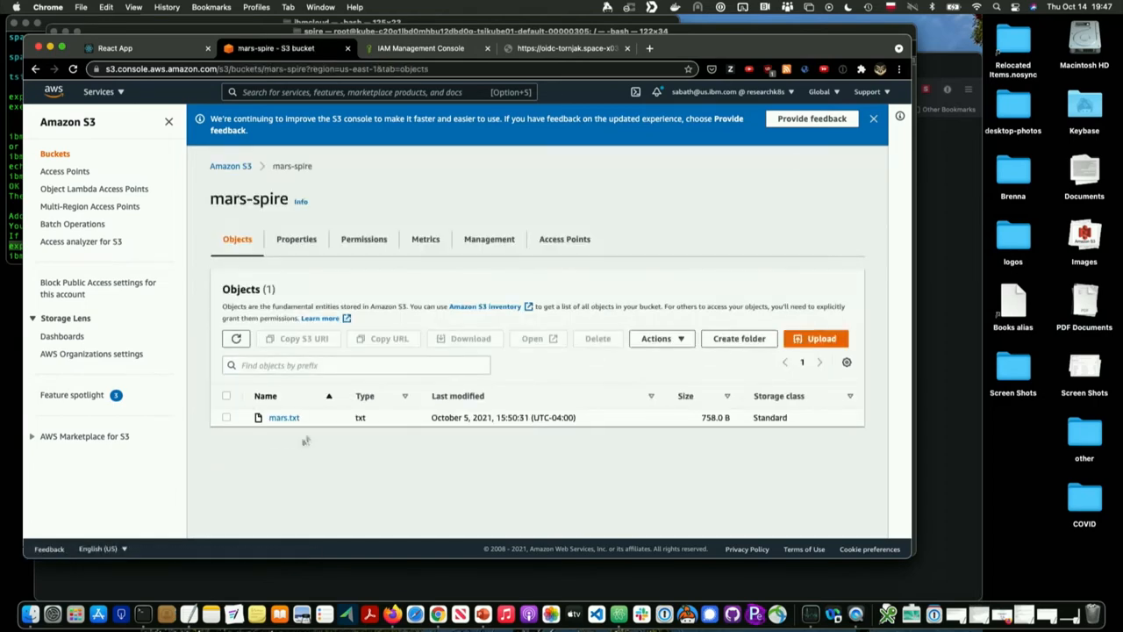
{"action": "mouse_move", "coordinate": [341, 479]}
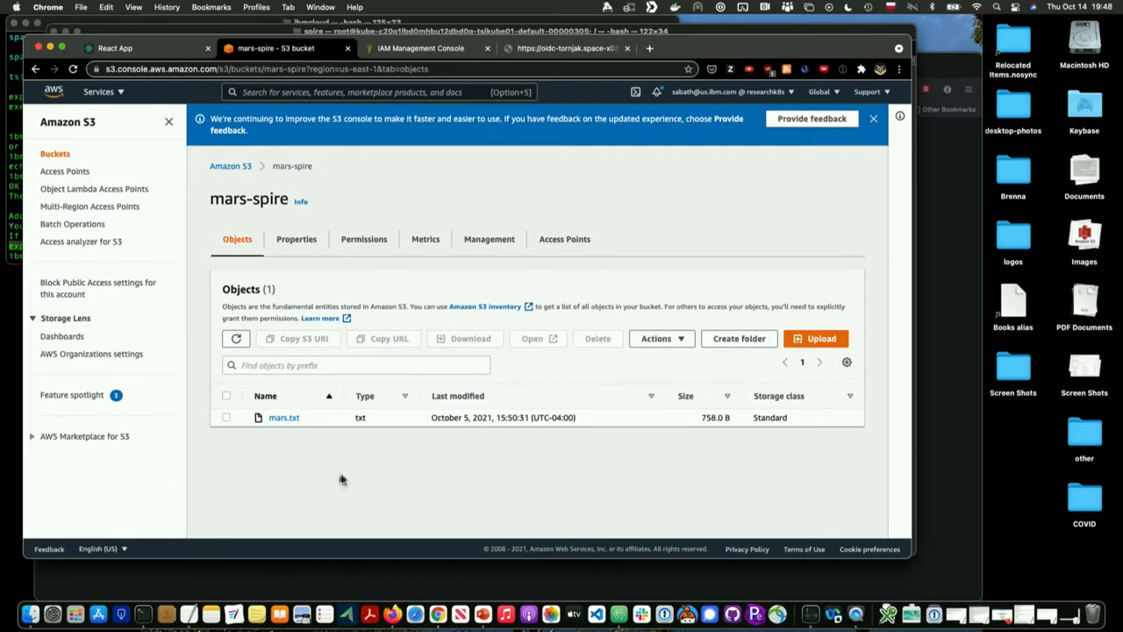
{"action": "mouse_move", "coordinate": [316, 456]}
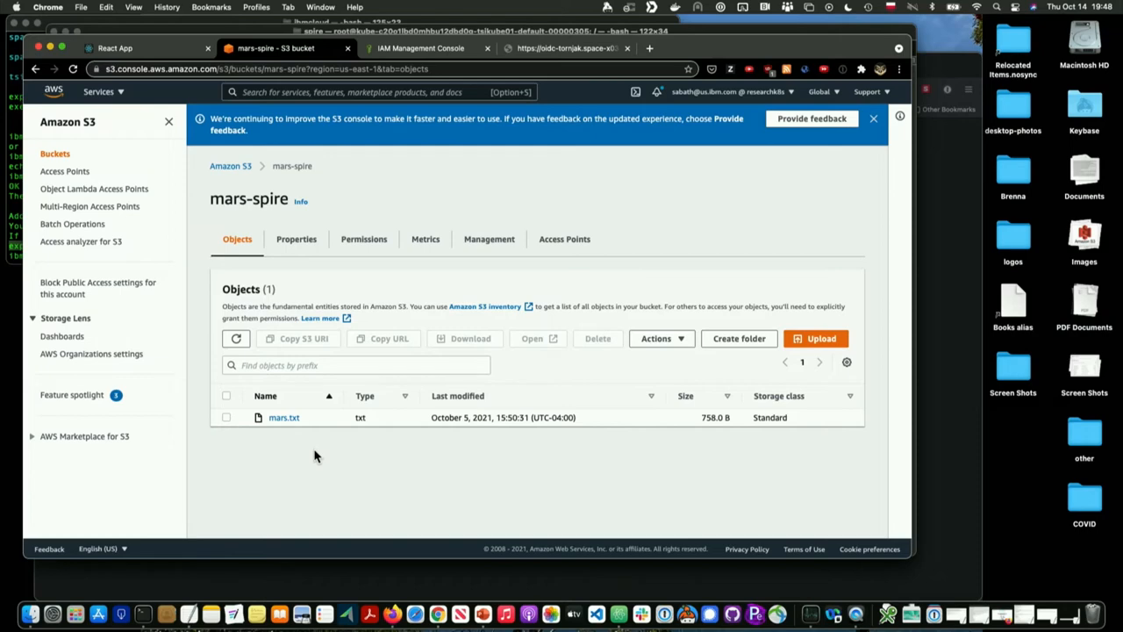
{"action": "mouse_move", "coordinate": [390, 84]}
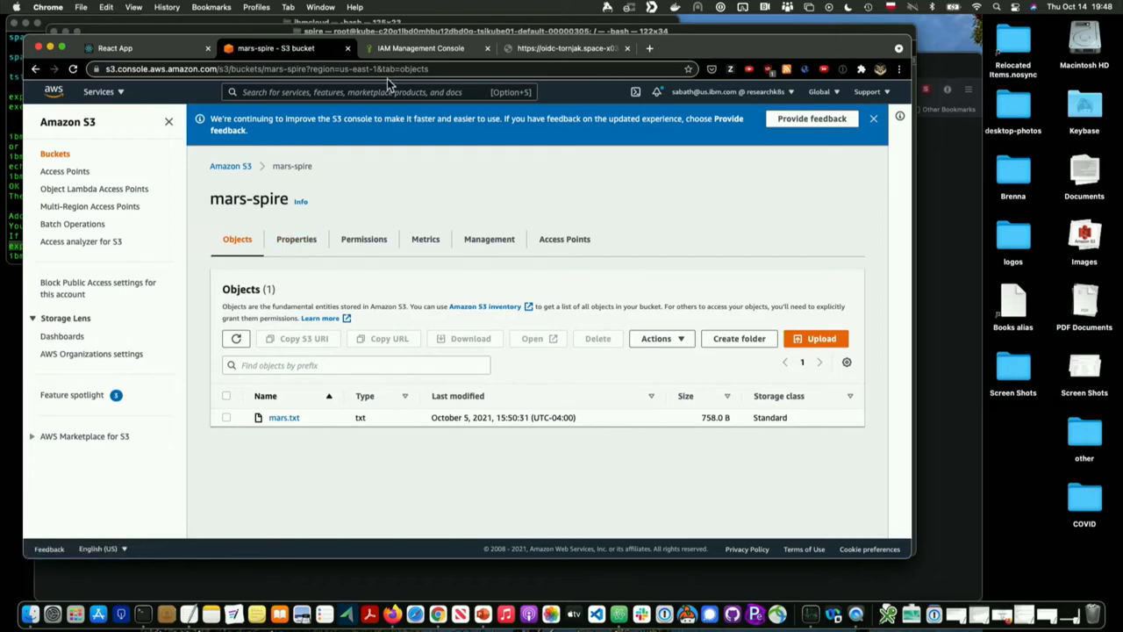
Step: Check the Tornjak OIDC discovery address, then view IAM's six OpenID Connect identity providers
{"action": "left_click", "coordinate": [419, 47]}
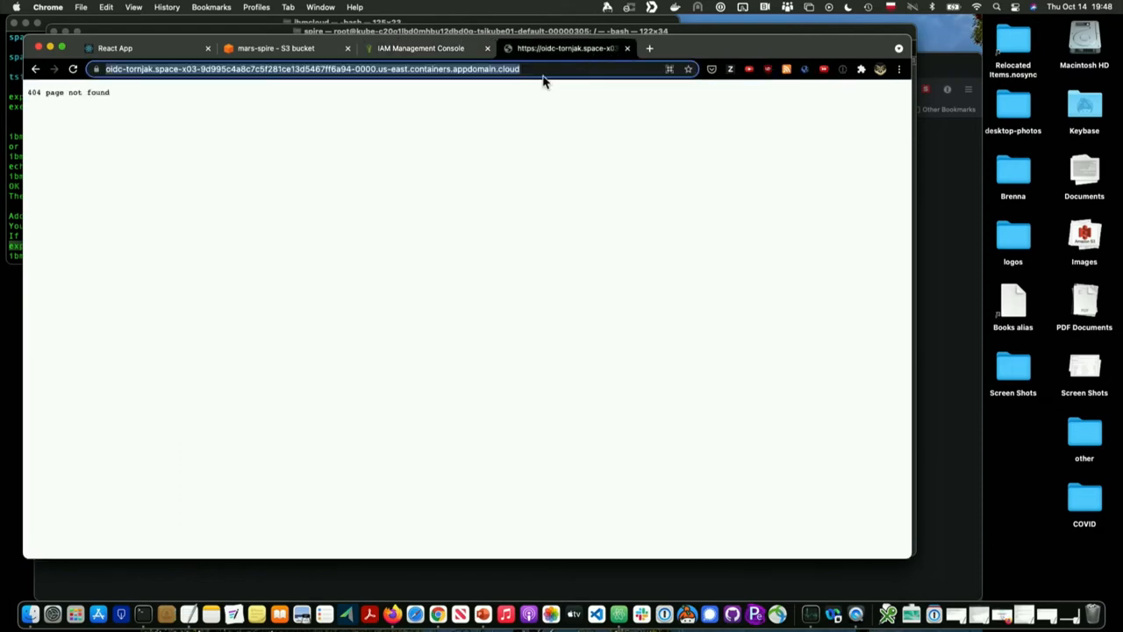
{"action": "left_click", "coordinate": [421, 48]}
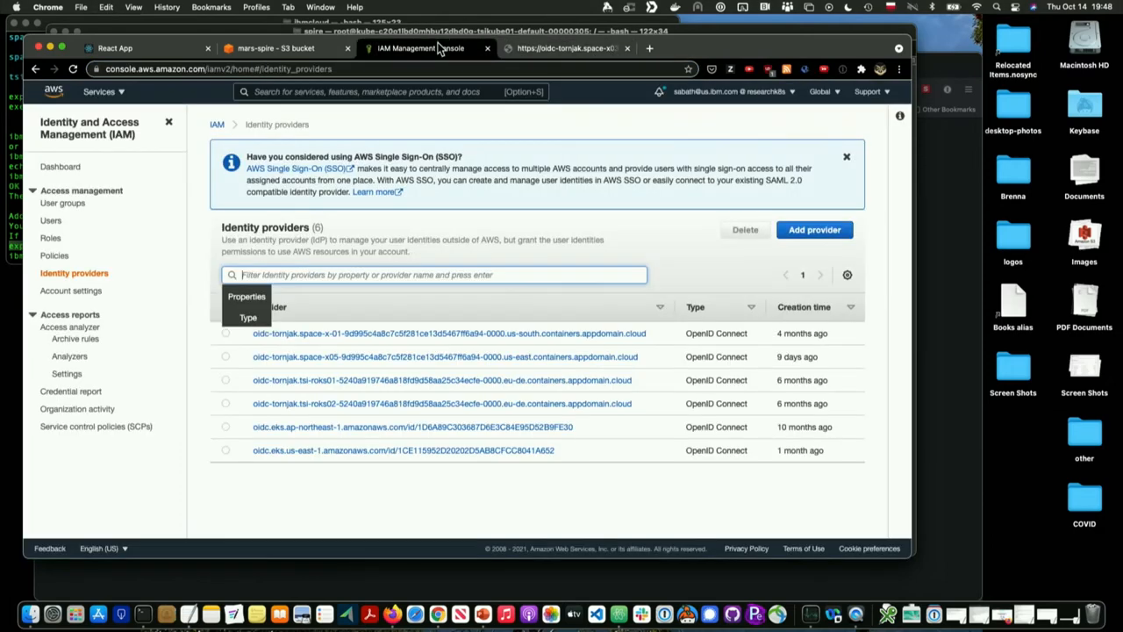
{"action": "mouse_move", "coordinate": [537, 420]}
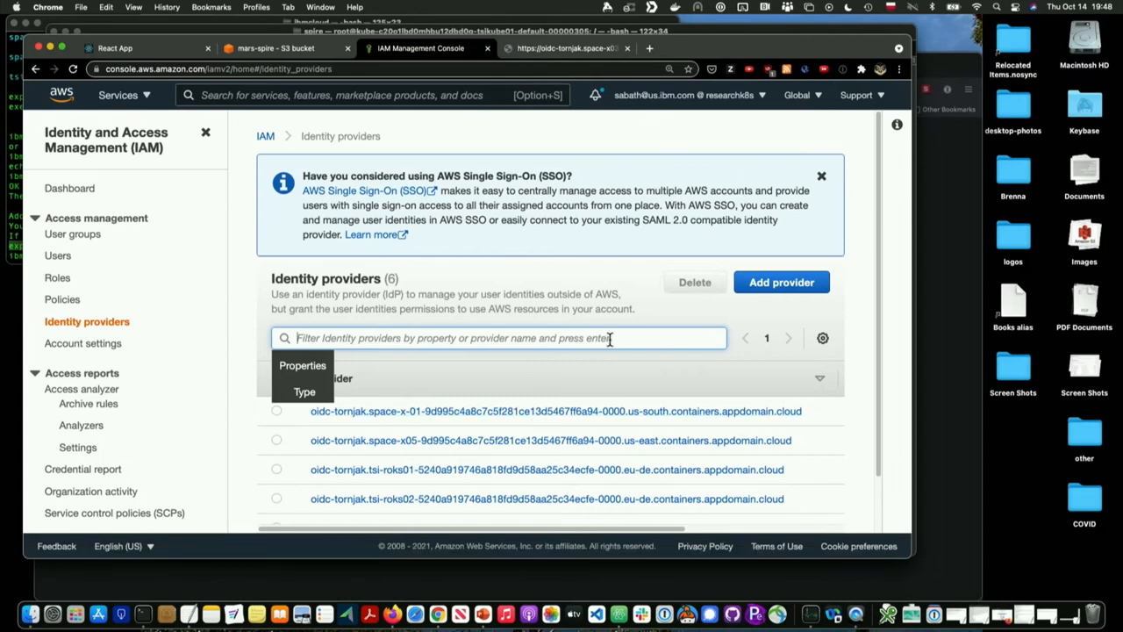
Step: Add the tornjak space-x03 OIDC provider with its fetched thumbprint and audience mys3
{"action": "left_click", "coordinate": [780, 282]}
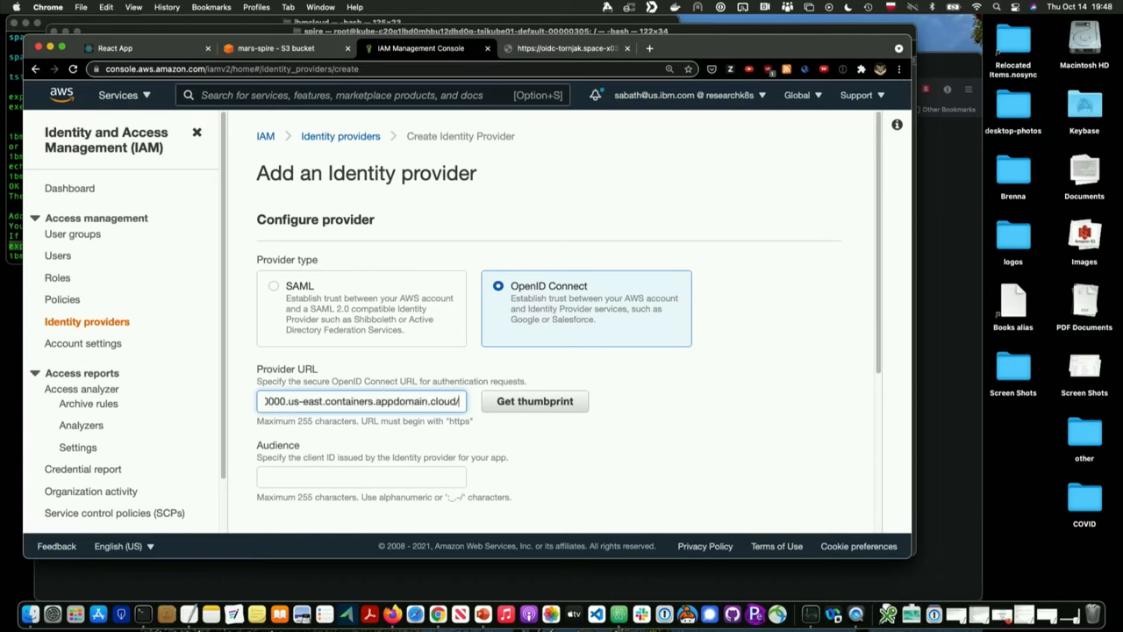
{"action": "left_click", "coordinate": [534, 401]}
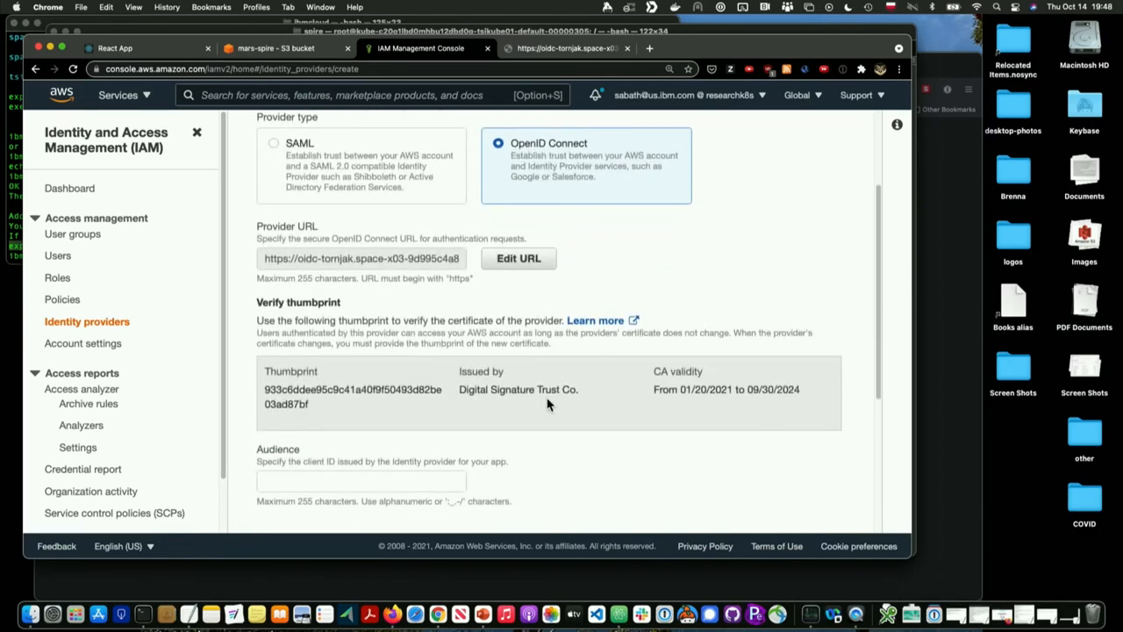
{"action": "left_click", "coordinate": [360, 480]}
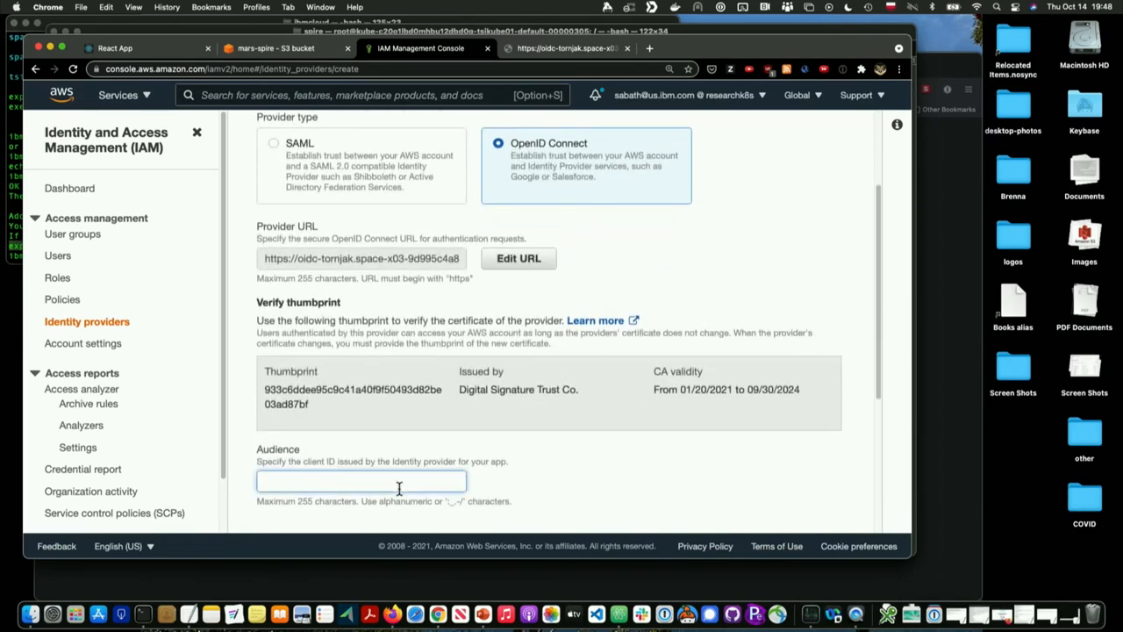
{"action": "type", "text": "mys3"}
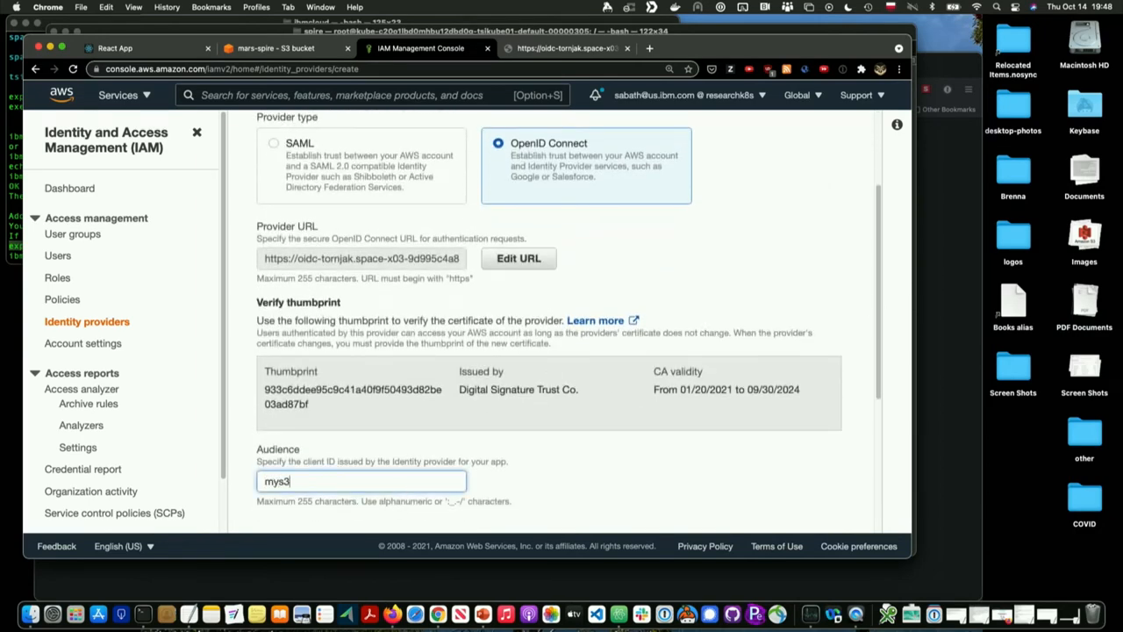
{"action": "scroll", "scroll_direction": "down", "scroll_amount": 3}
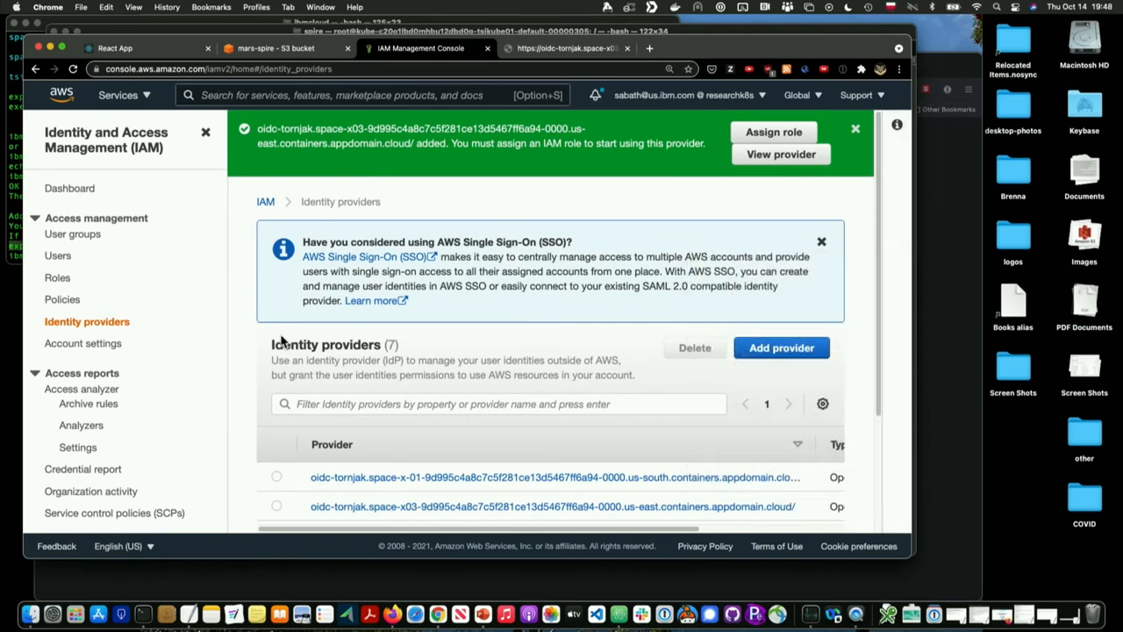
{"action": "mouse_move", "coordinate": [140, 298]}
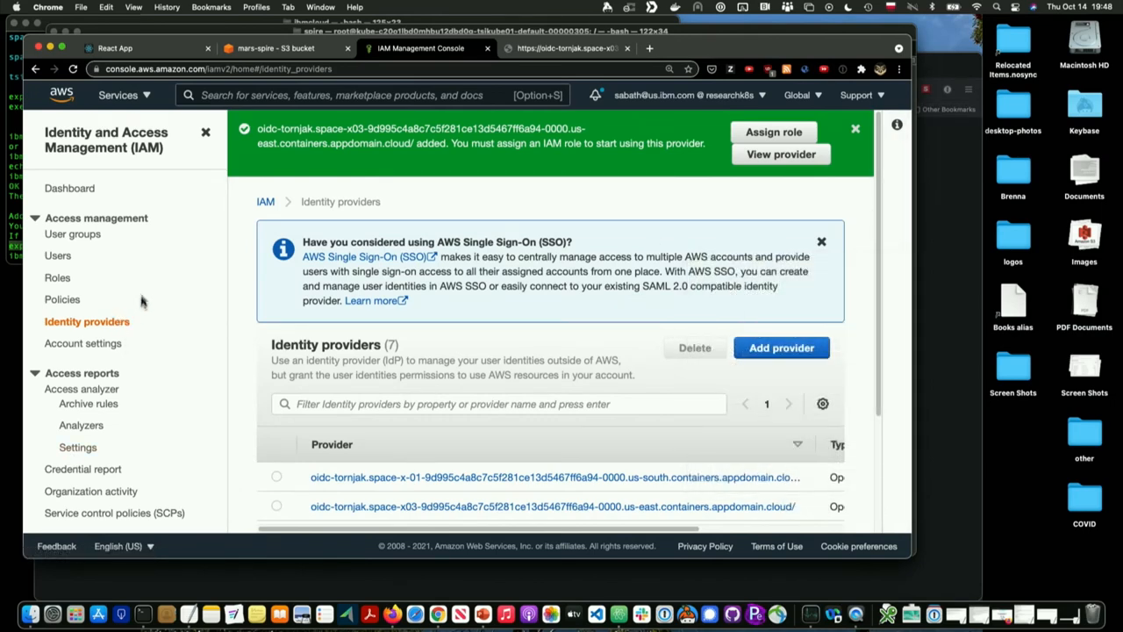
{"action": "mouse_move", "coordinate": [86, 322]}
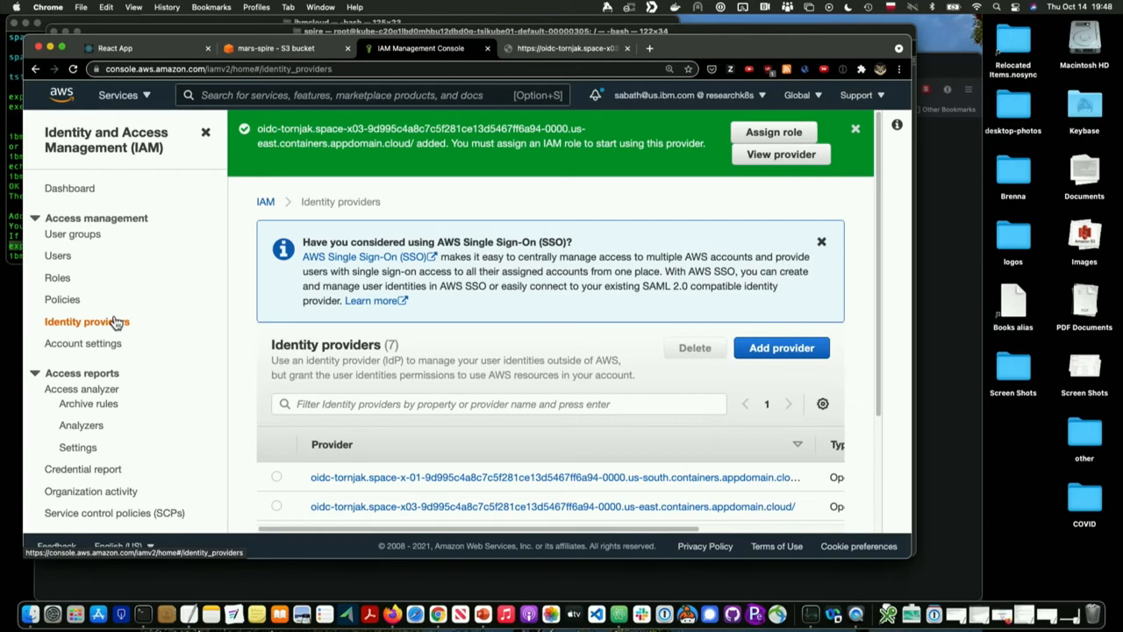
{"action": "scroll", "scroll_direction": "down", "scroll_amount": 3}
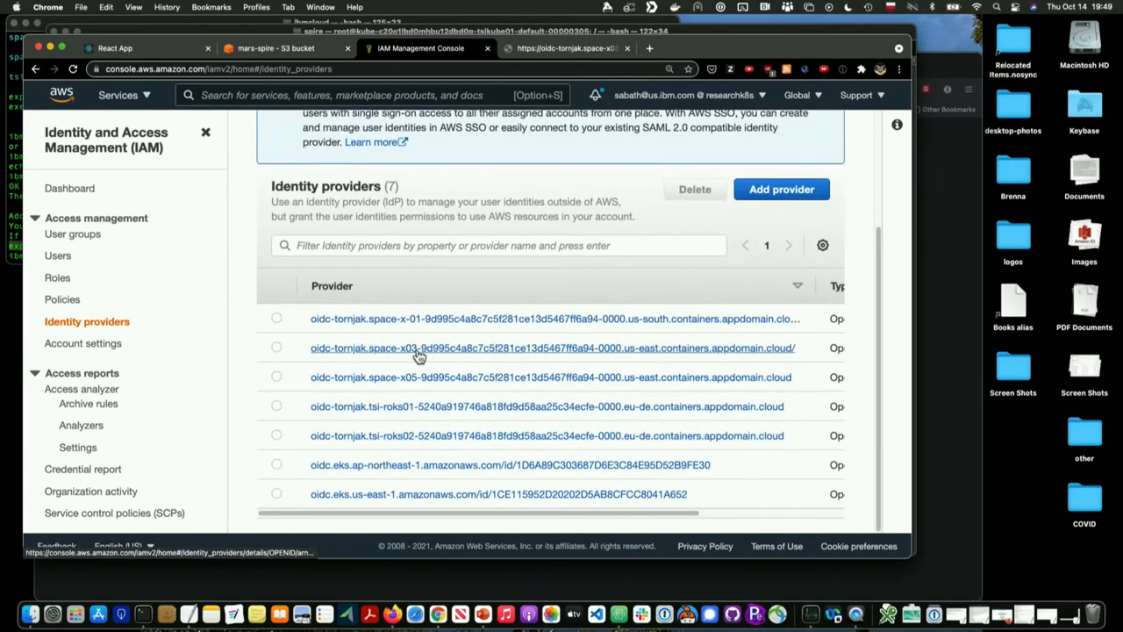
{"action": "mouse_move", "coordinate": [416, 355]}
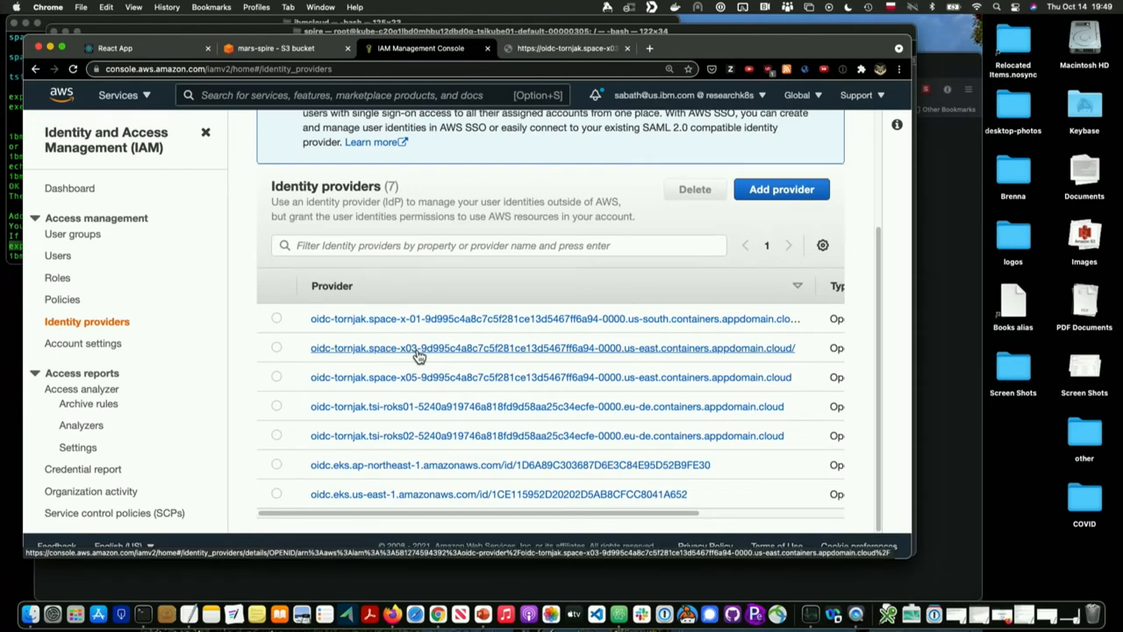
{"action": "mouse_move", "coordinate": [200, 341]}
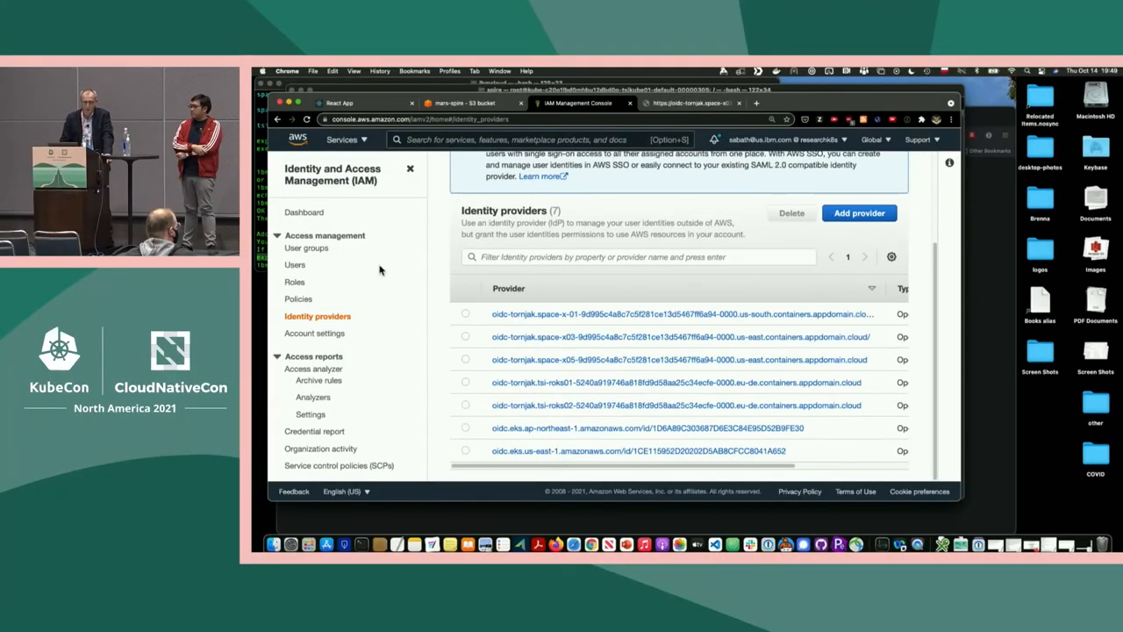
{"action": "mouse_move", "coordinate": [294, 282]}
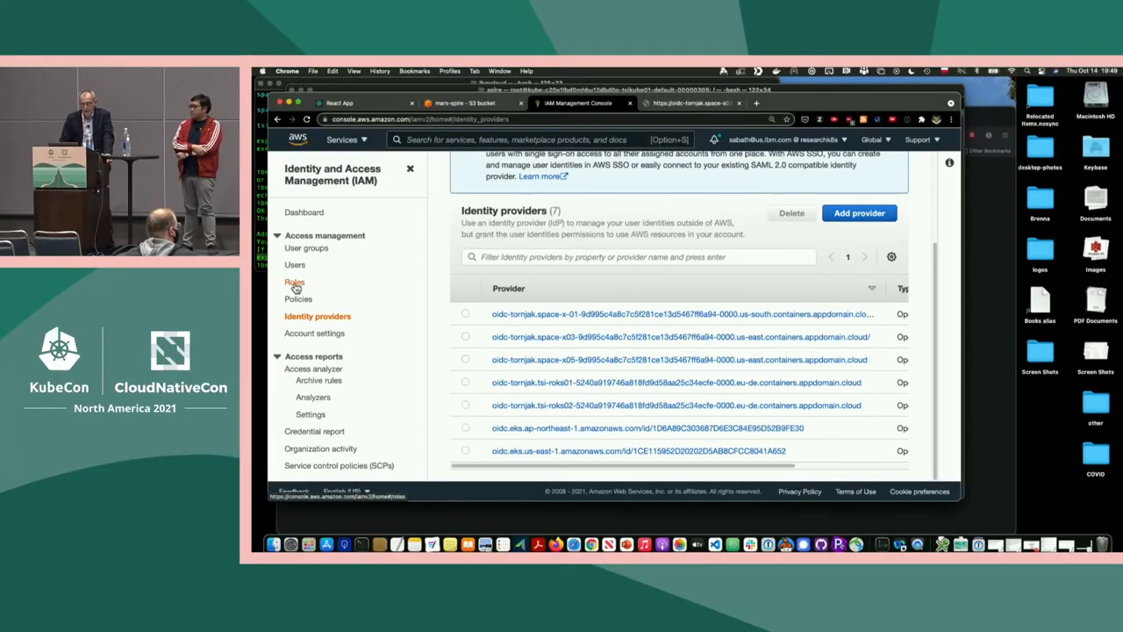
Step: Filter IAM roles for 'ma' and open mars-mission-role
{"action": "left_click", "coordinate": [294, 282]}
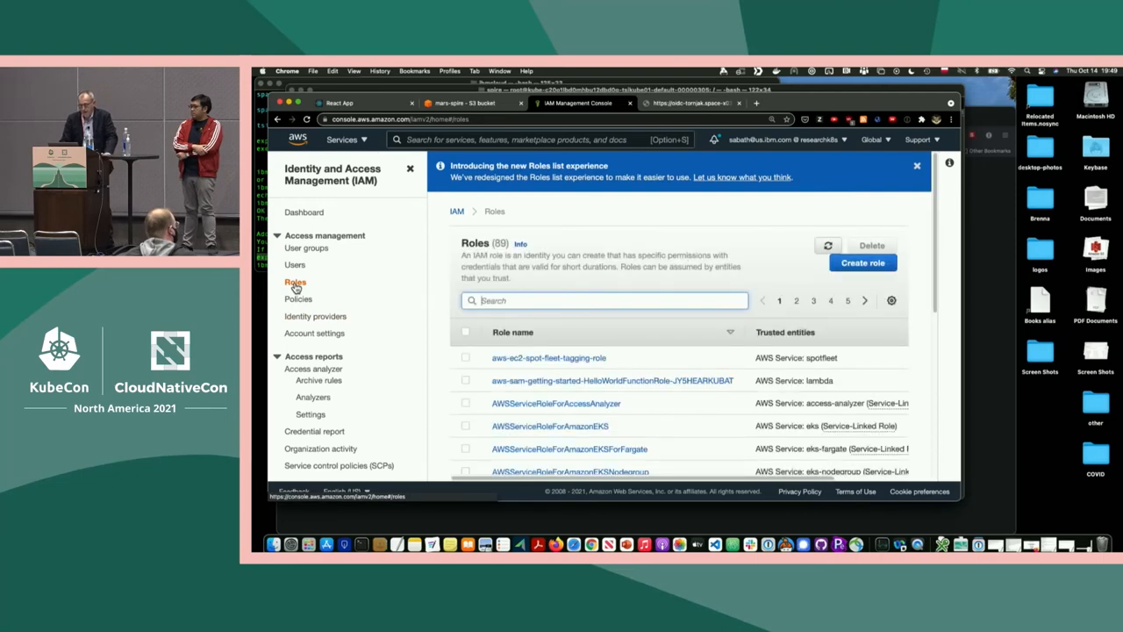
{"action": "type", "text": "mar"}
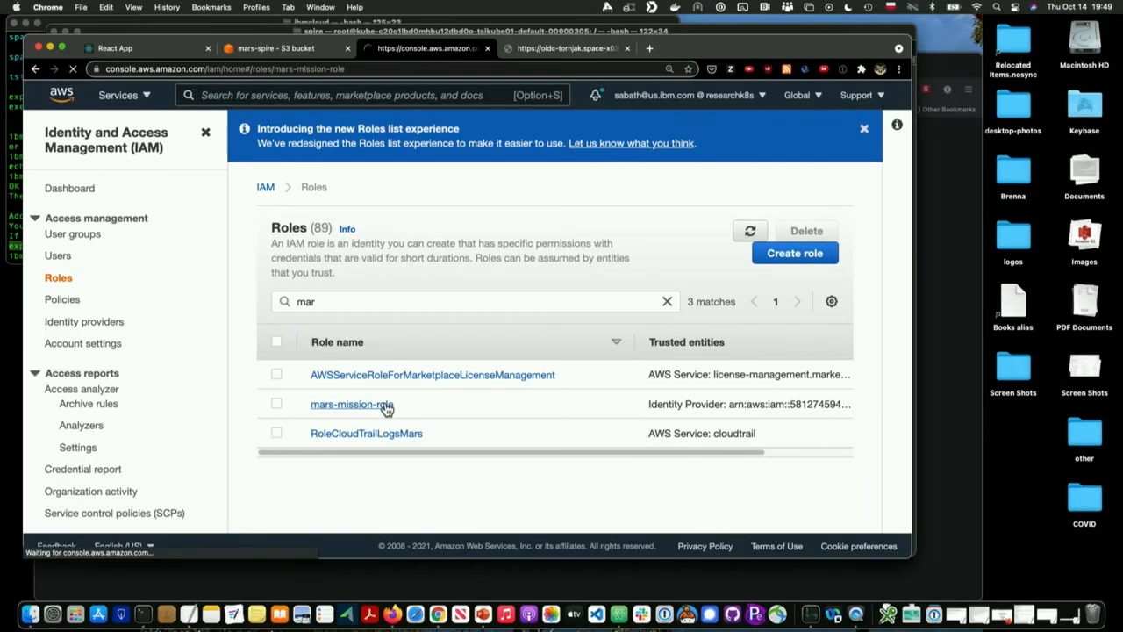
{"action": "left_click", "coordinate": [352, 403]}
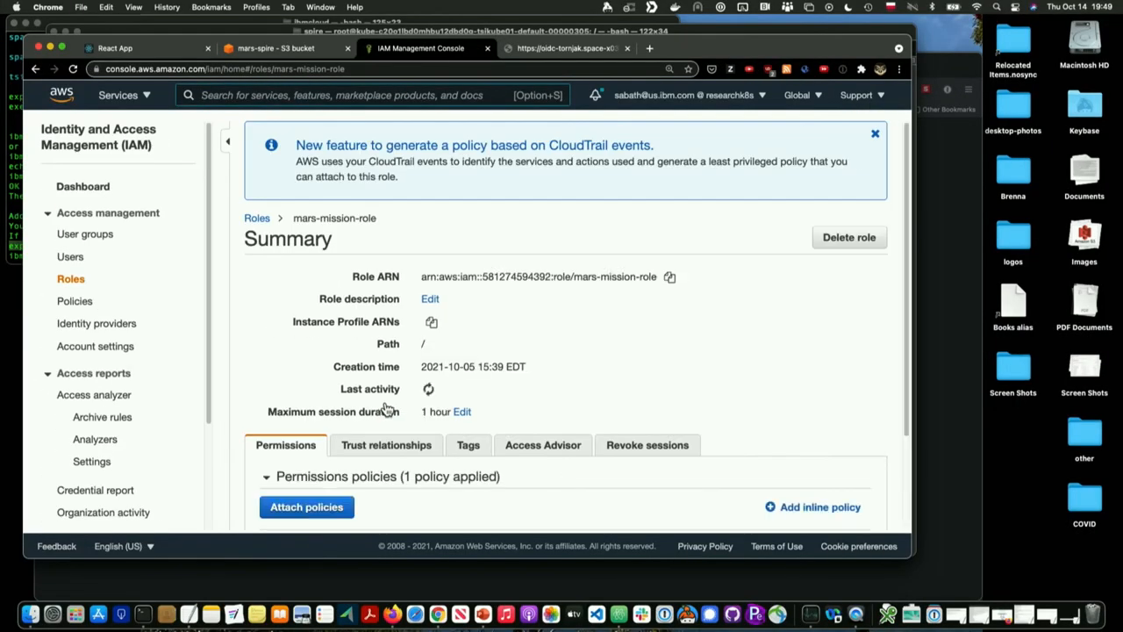
Step: Expand the attached mars-spire-policy and review its permissions as JSON
{"action": "left_click", "coordinate": [428, 388]}
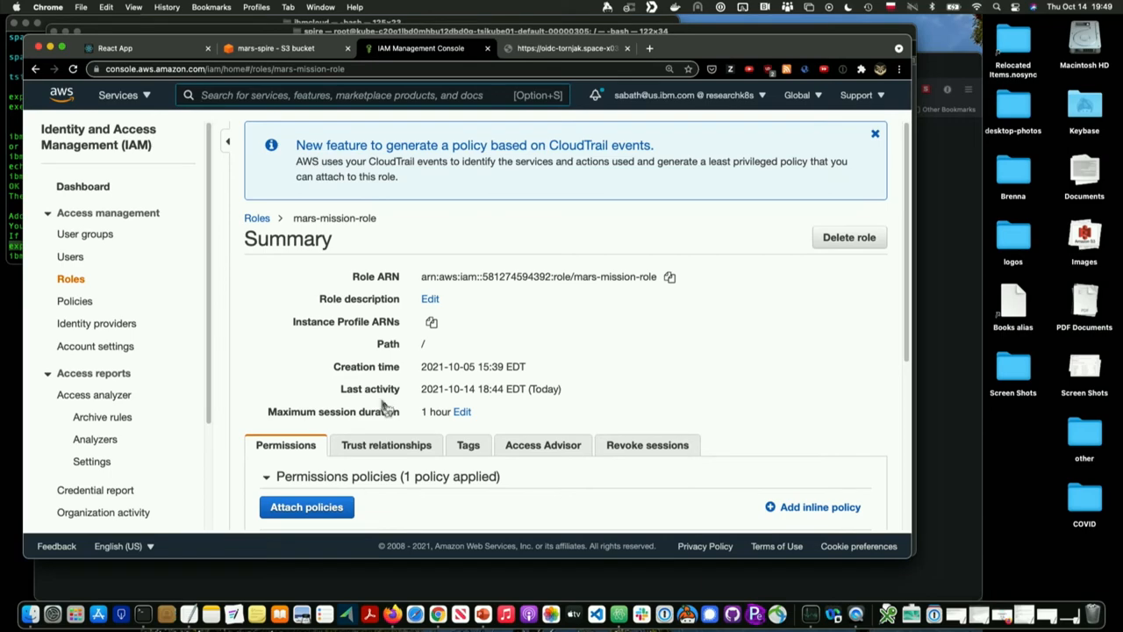
{"action": "scroll", "scroll_direction": "down", "scroll_amount": 3}
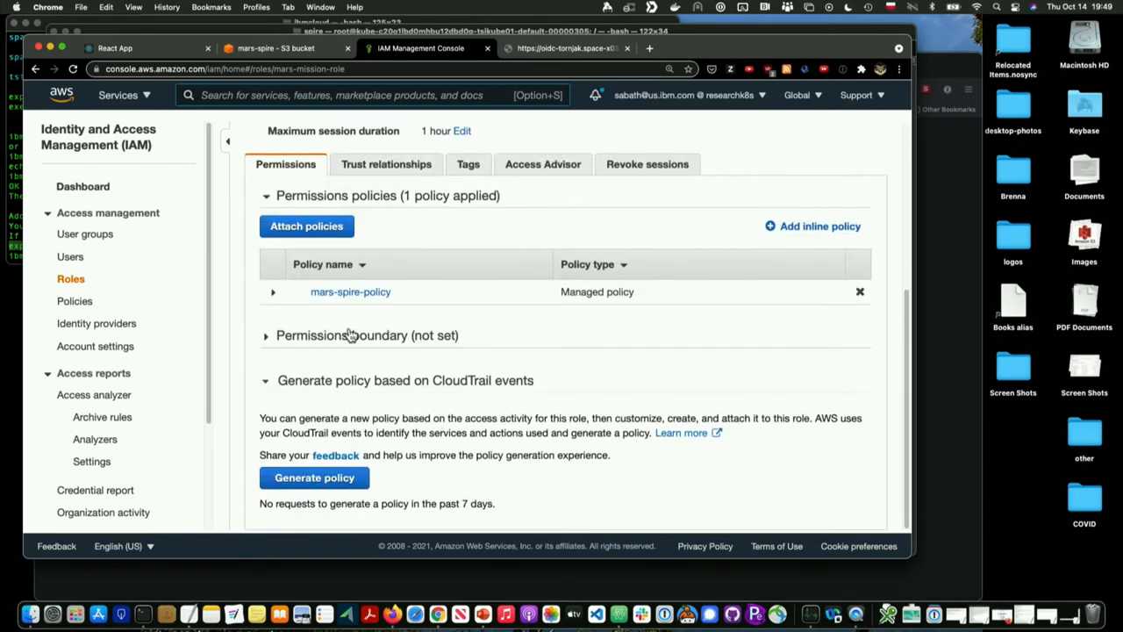
{"action": "left_click", "coordinate": [273, 291]}
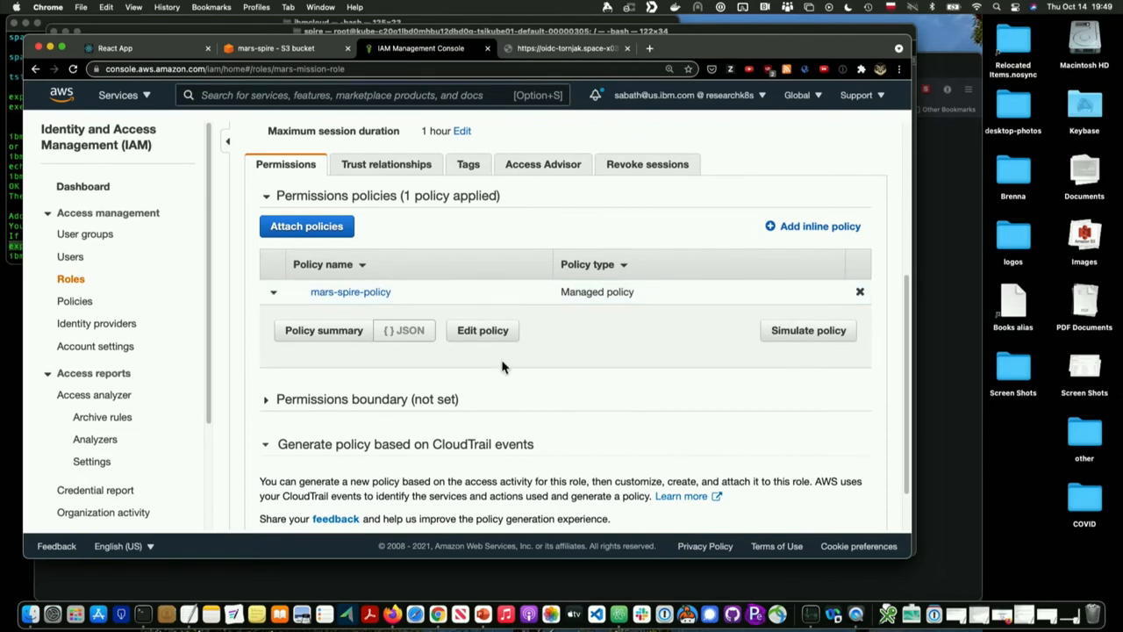
{"action": "left_click", "coordinate": [404, 330]}
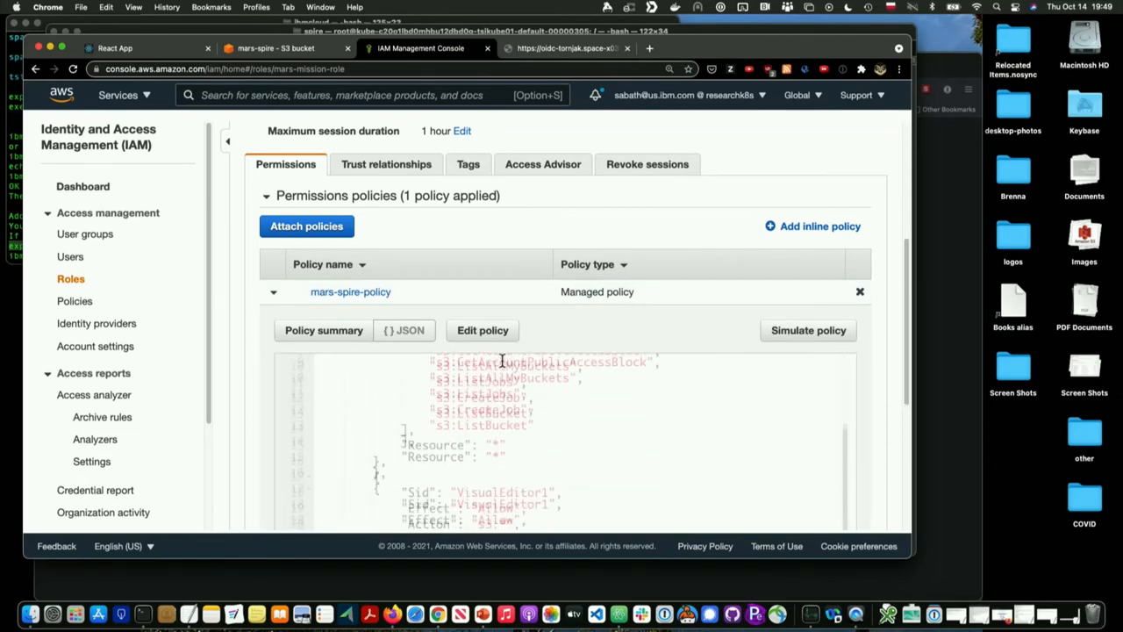
{"action": "scroll", "scroll_direction": "down", "scroll_amount": 3}
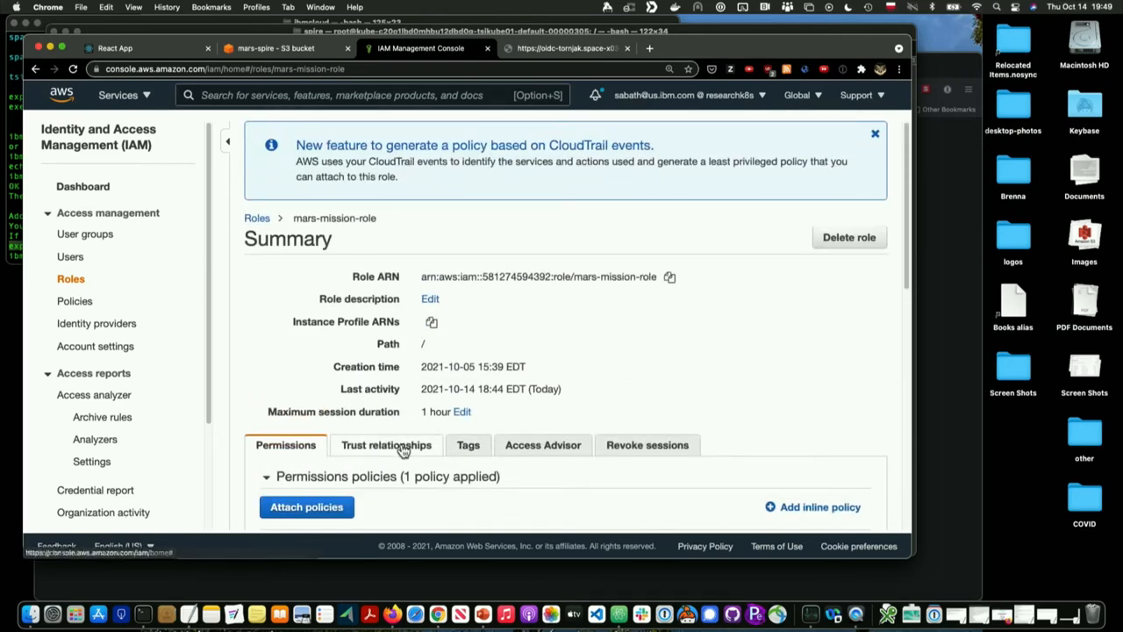
Step: Open mars-mission-role's trust policy editor showing the space-x05 principal and mys3 audience
{"action": "left_click", "coordinate": [386, 445]}
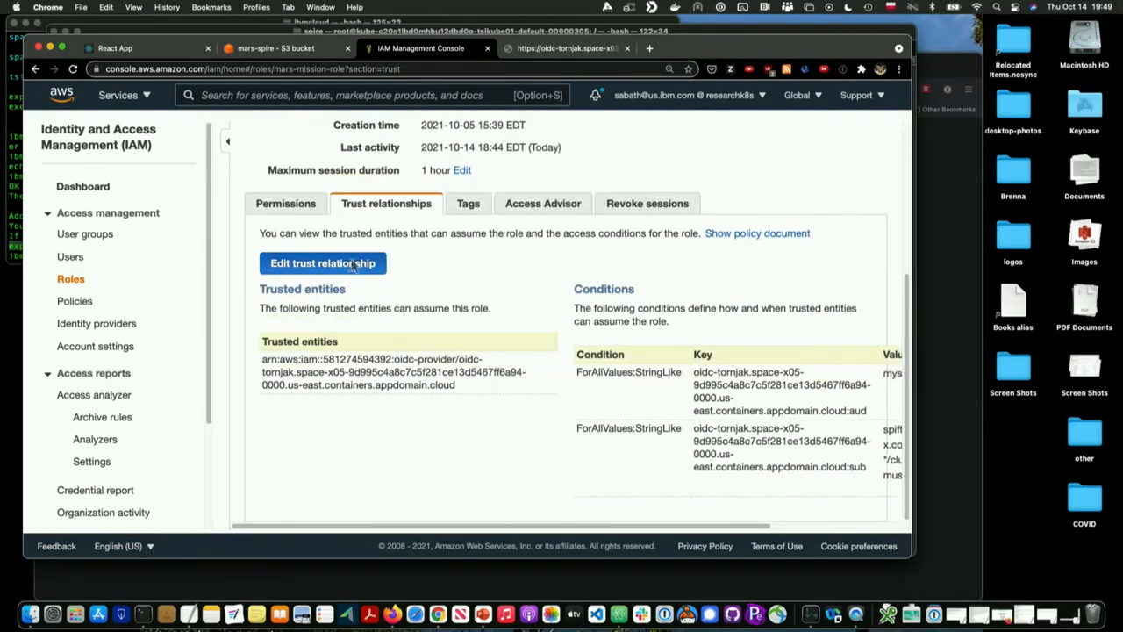
{"action": "left_click", "coordinate": [323, 263]}
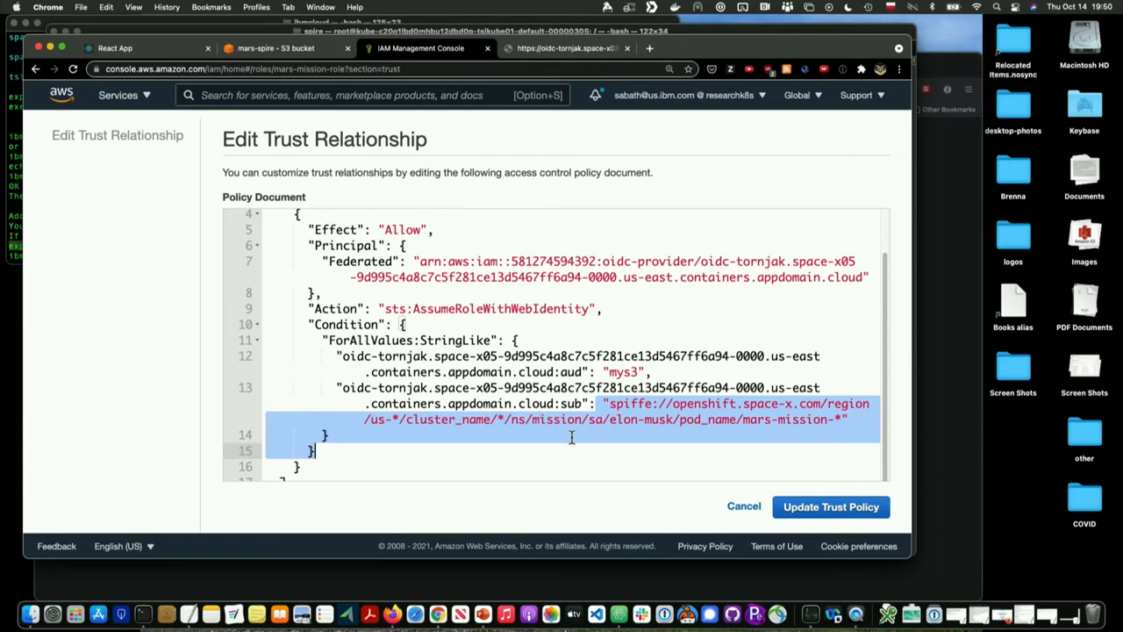
{"action": "mouse_move", "coordinate": [678, 429]}
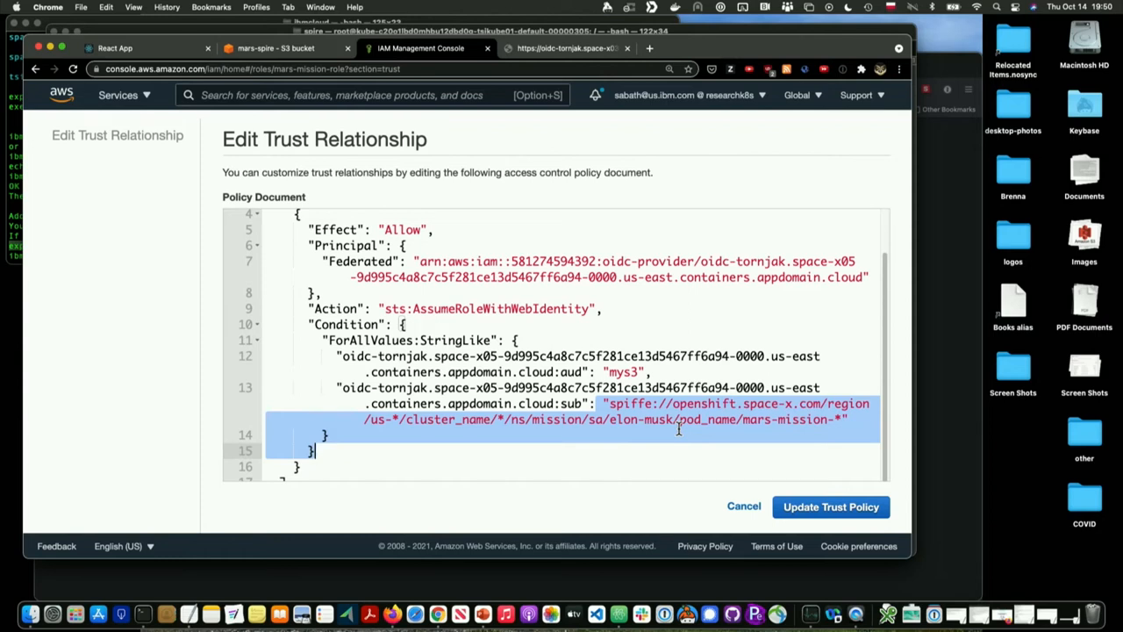
{"action": "mouse_move", "coordinate": [784, 438]}
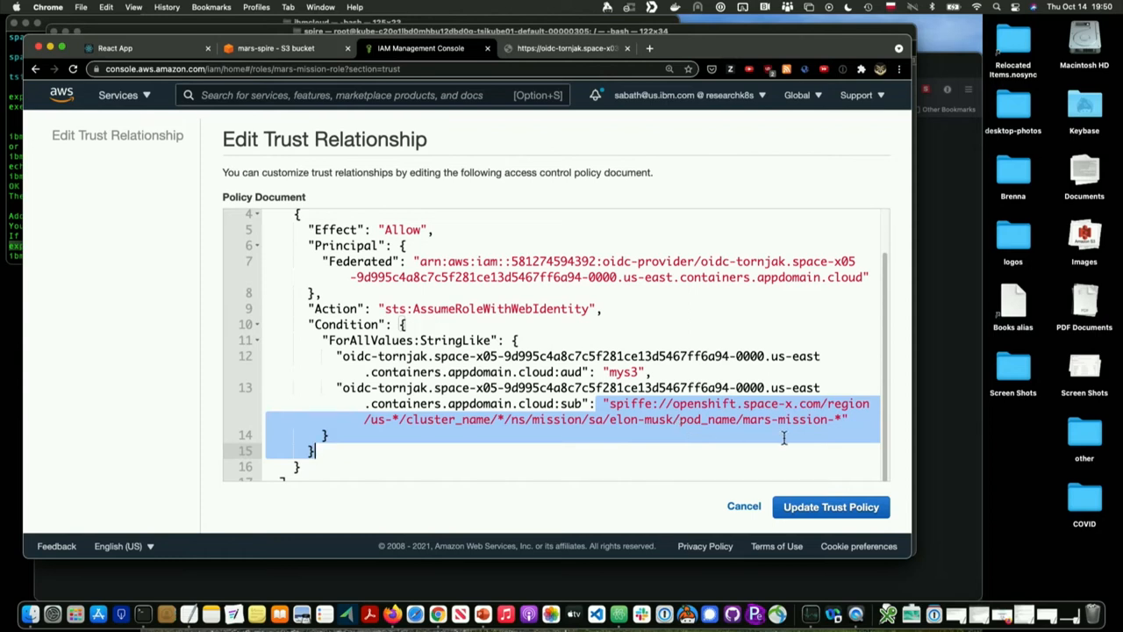
{"action": "mouse_move", "coordinate": [560, 228]}
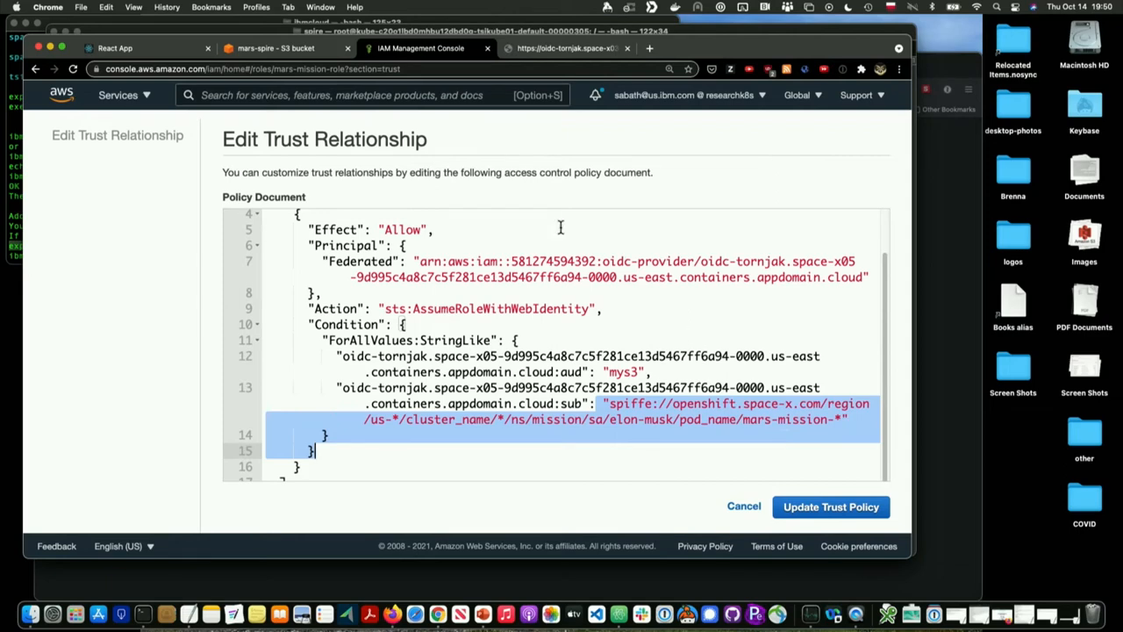
{"action": "mouse_move", "coordinate": [121, 613]}
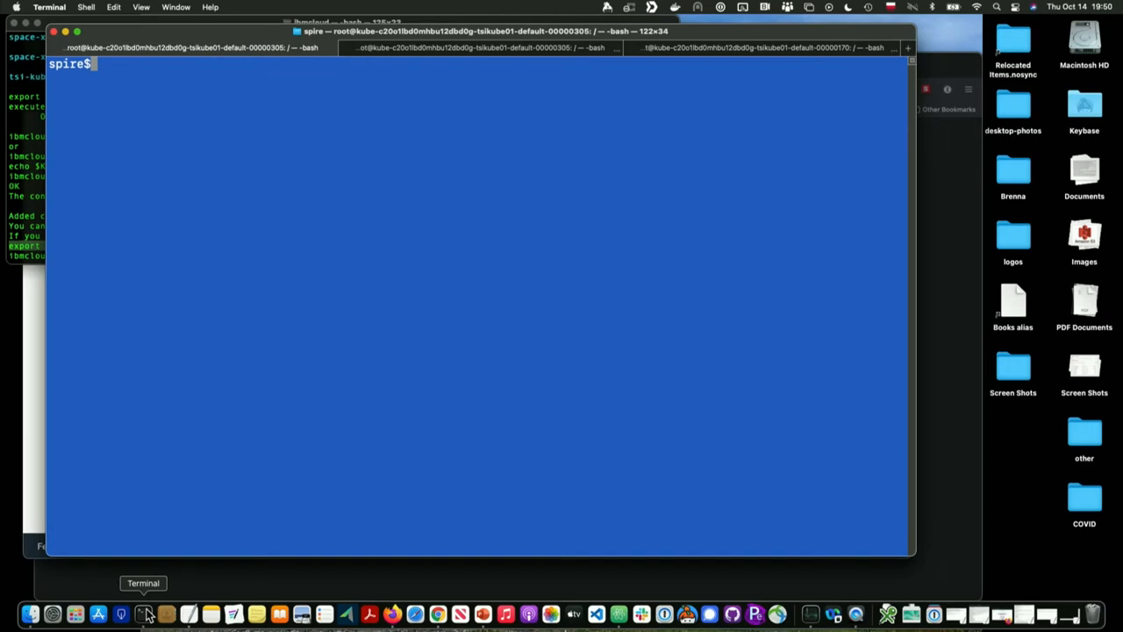
Step: Create mars-demo.yaml in the mission namespace and list pods, confirming mars-mission is running
{"action": "type", "text": "k -n mission get po"}
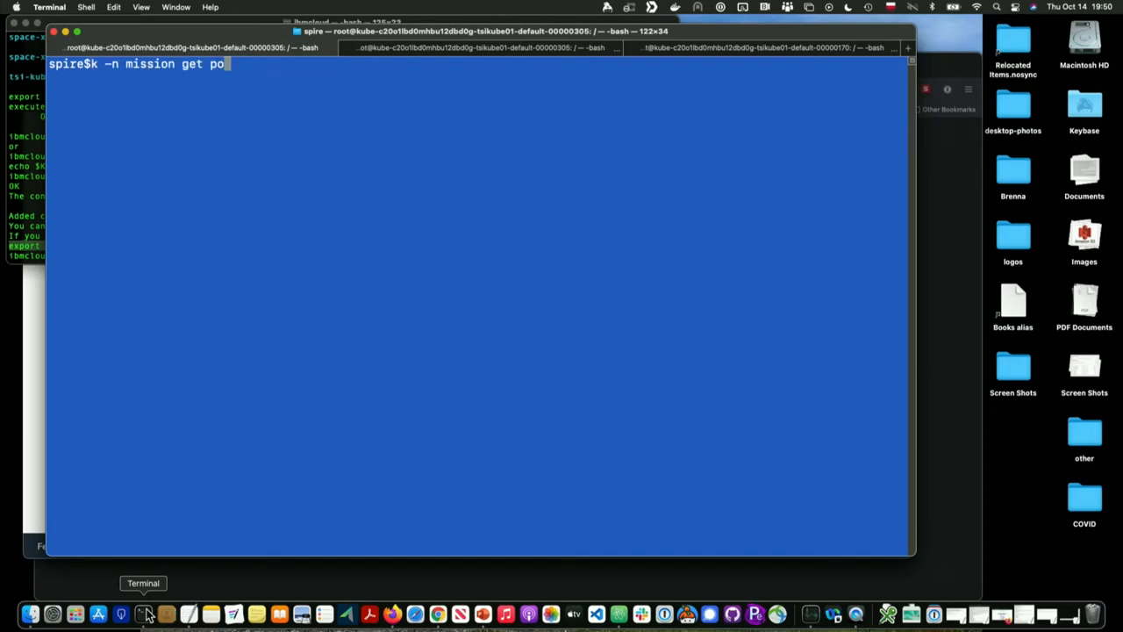
{"action": "key", "text": "Return"}
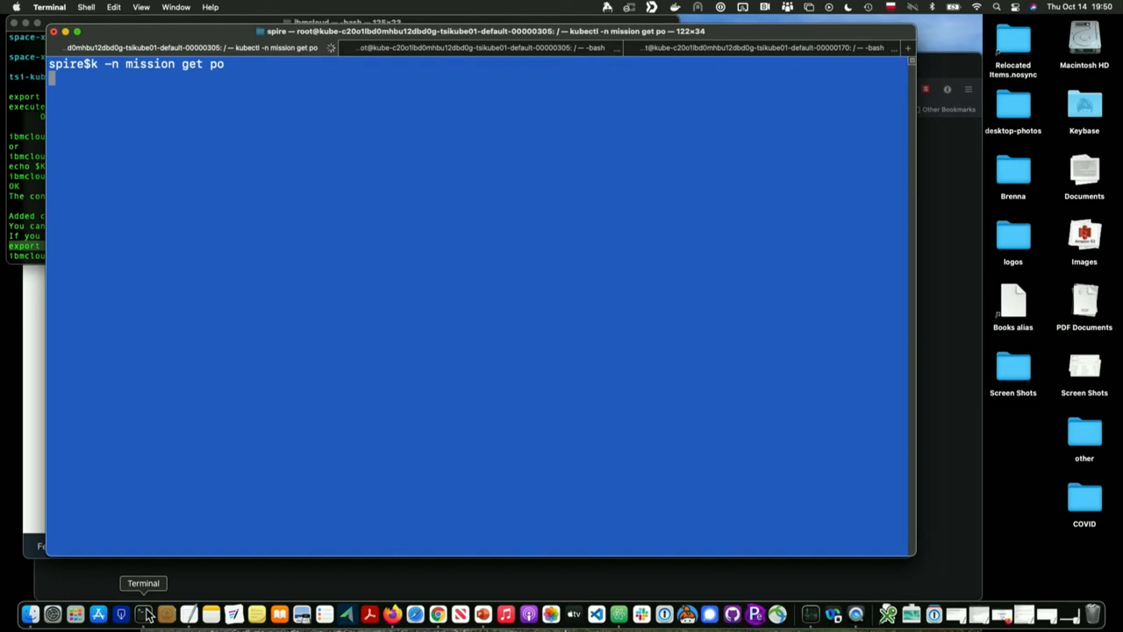
{"action": "key", "text": "Return"}
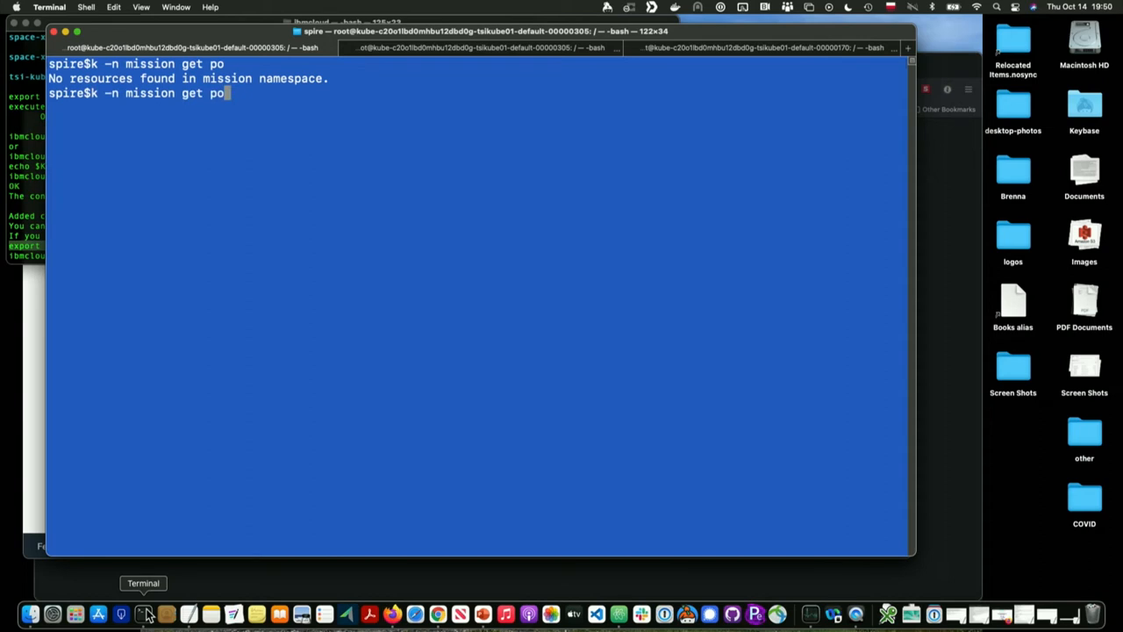
{"action": "key", "text": "backspace"}
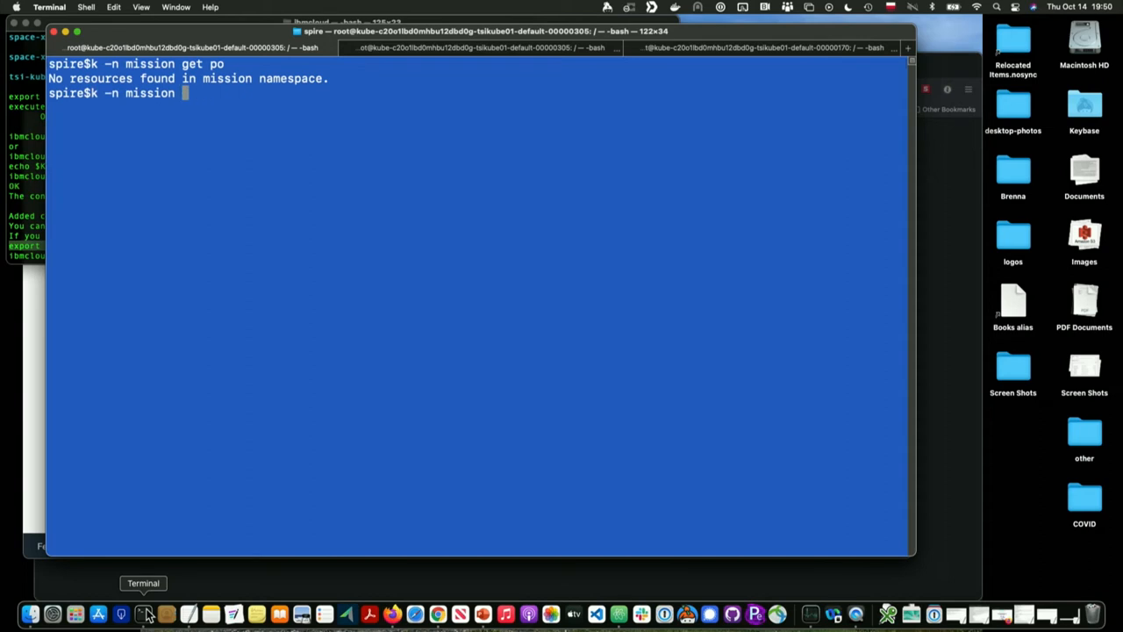
{"action": "type", "text": "create"}
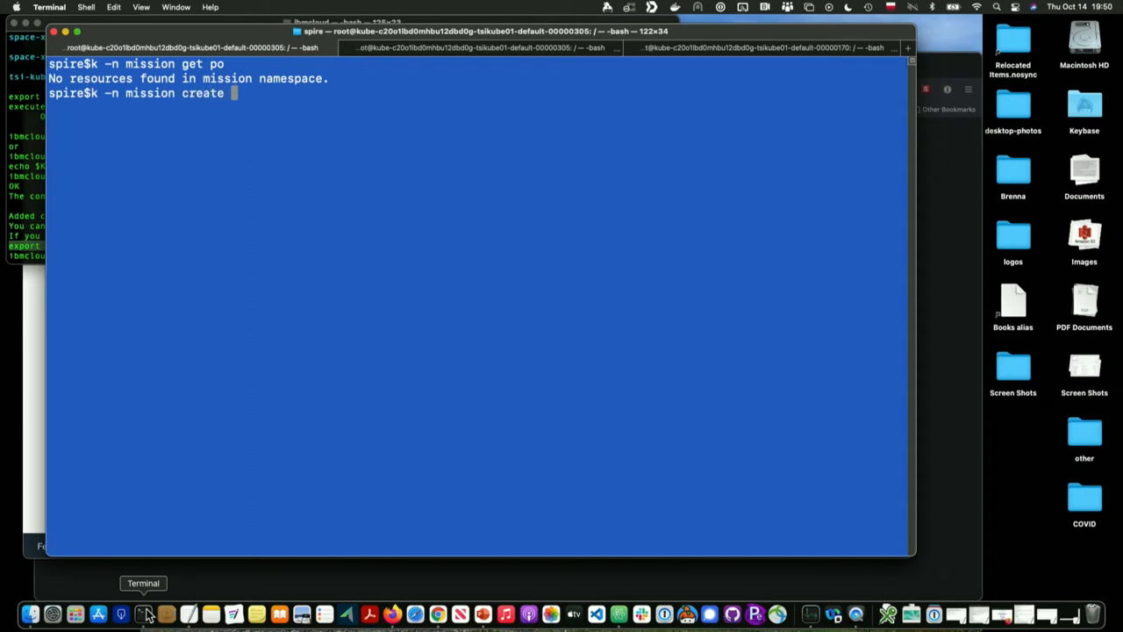
{"action": "type", "text": "-f"}
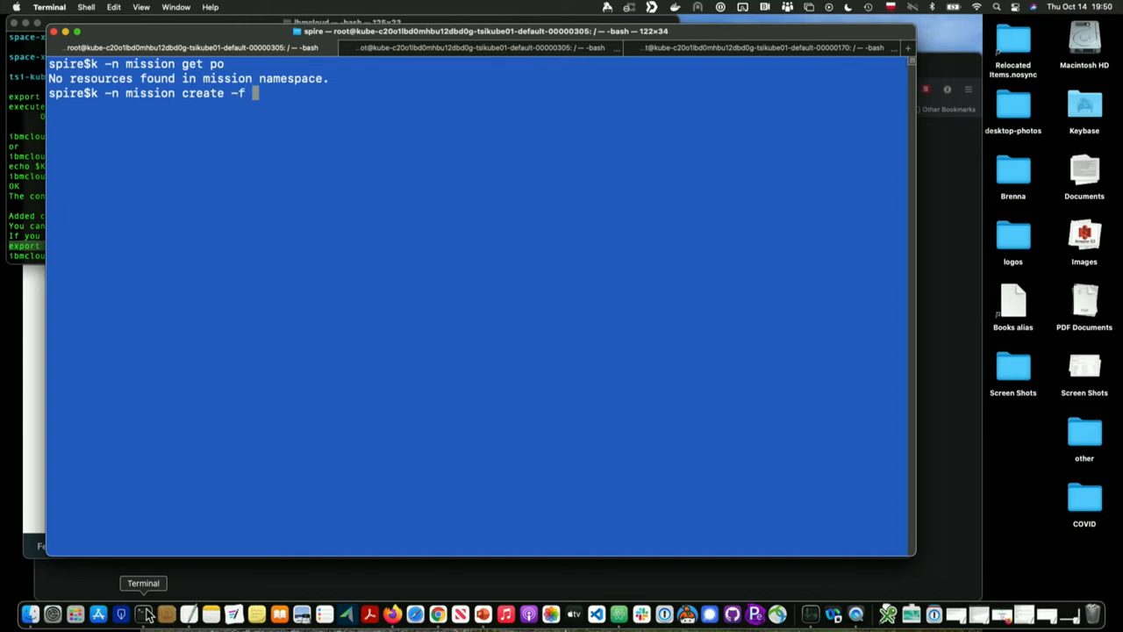
{"action": "type", "text": "mars-dem"}
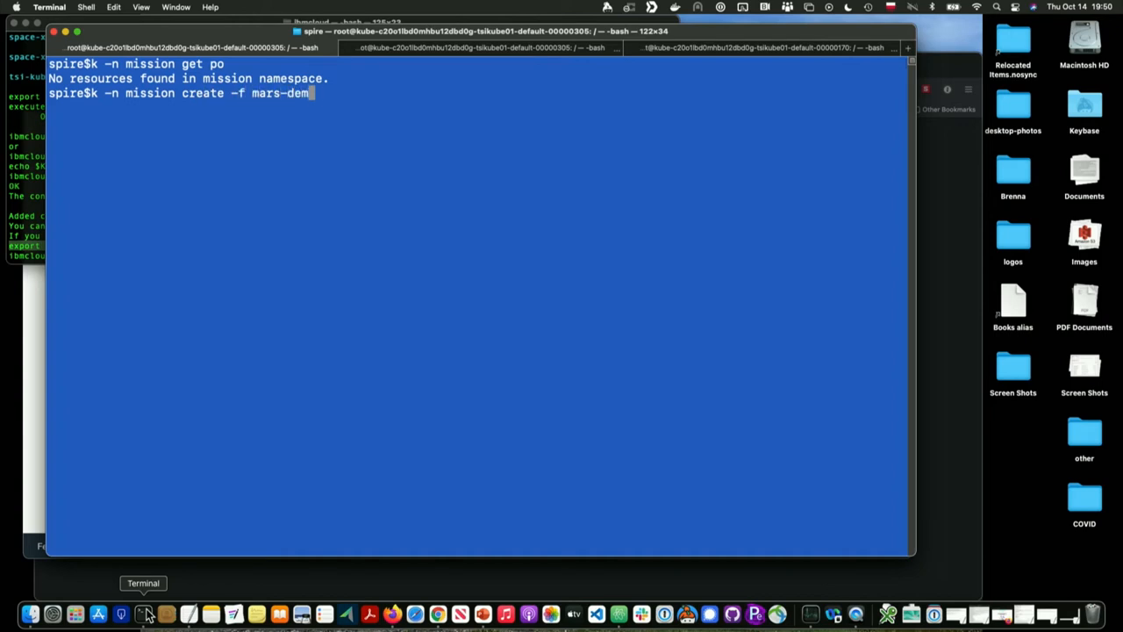
{"action": "type", "text": "o.yaml"}
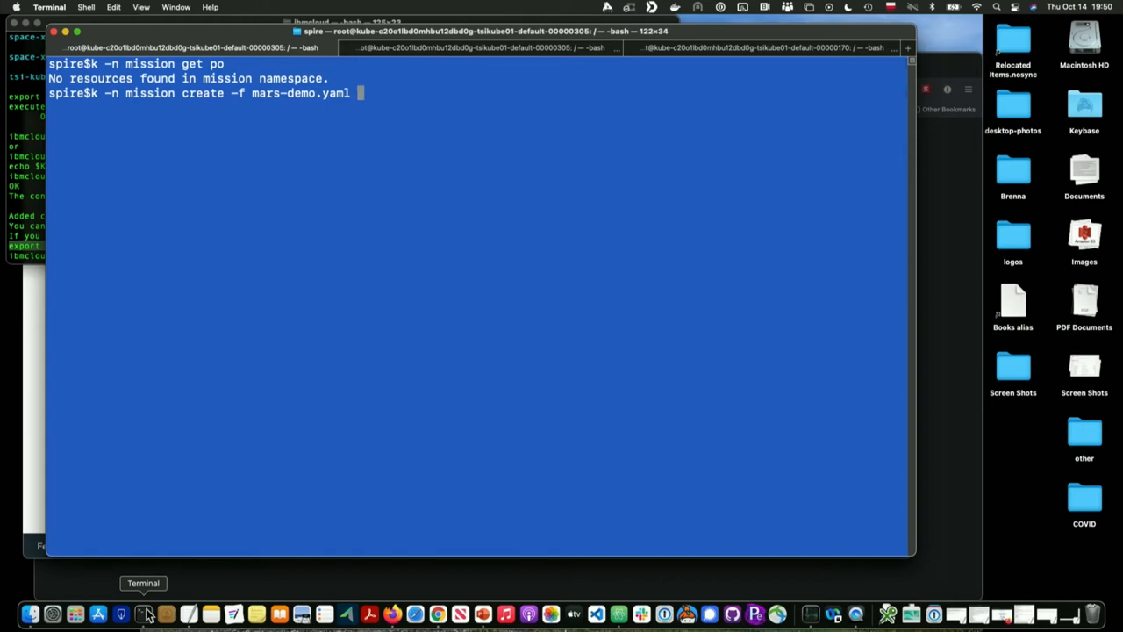
{"action": "key", "text": "Return"}
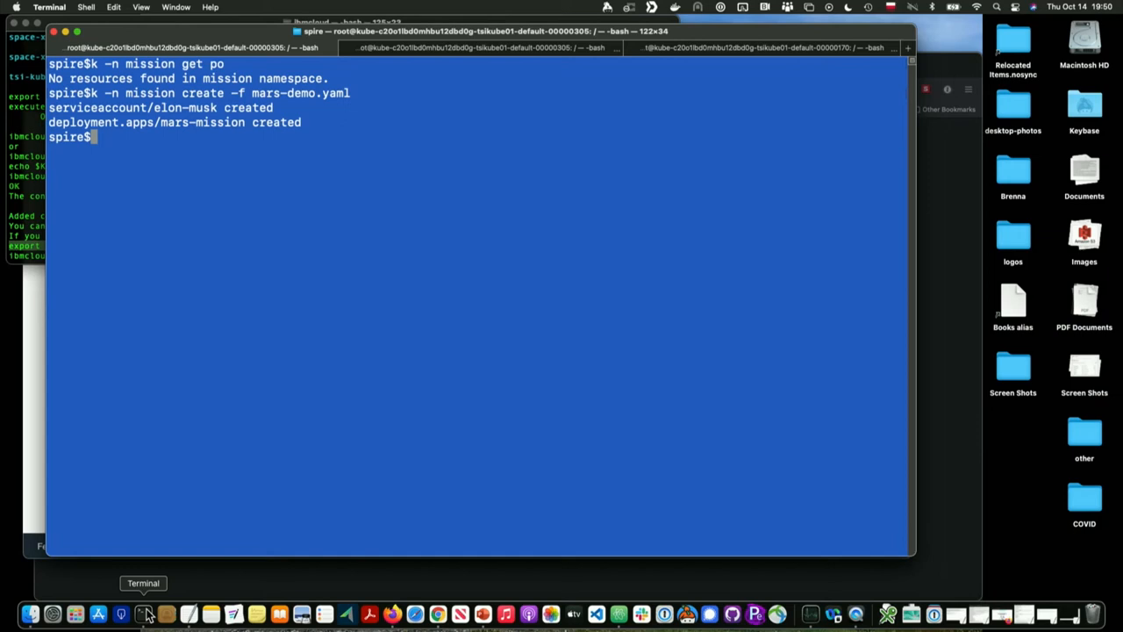
{"action": "type", "text": "k -n mission create -f mars-demo.yaml"}
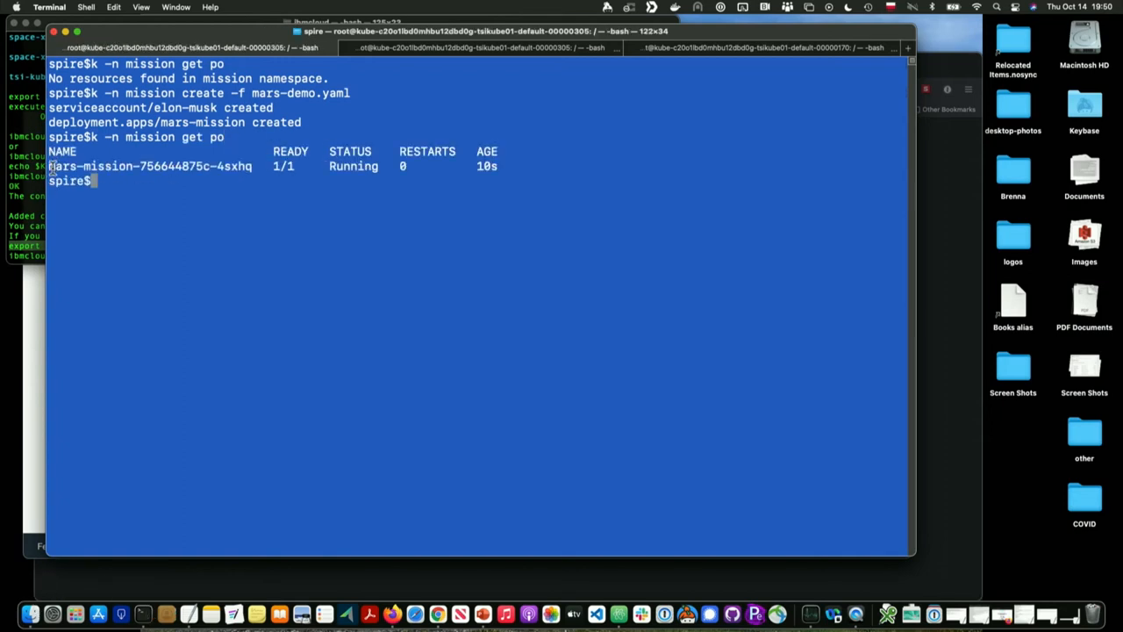
Step: Open a bash shell in pod mars-mission-756644875c-4sxhq in the mission namespace
{"action": "left_click_drag", "start_coordinate": [49, 166], "coordinate": [257, 165]}
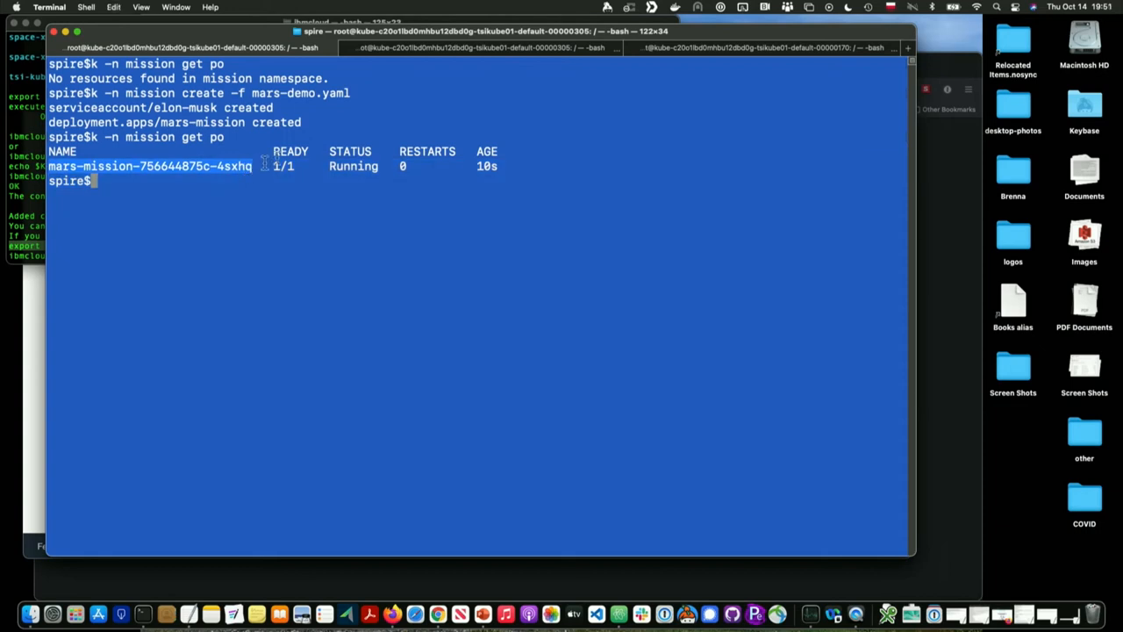
{"action": "type", "text": "k -n mission get po"}
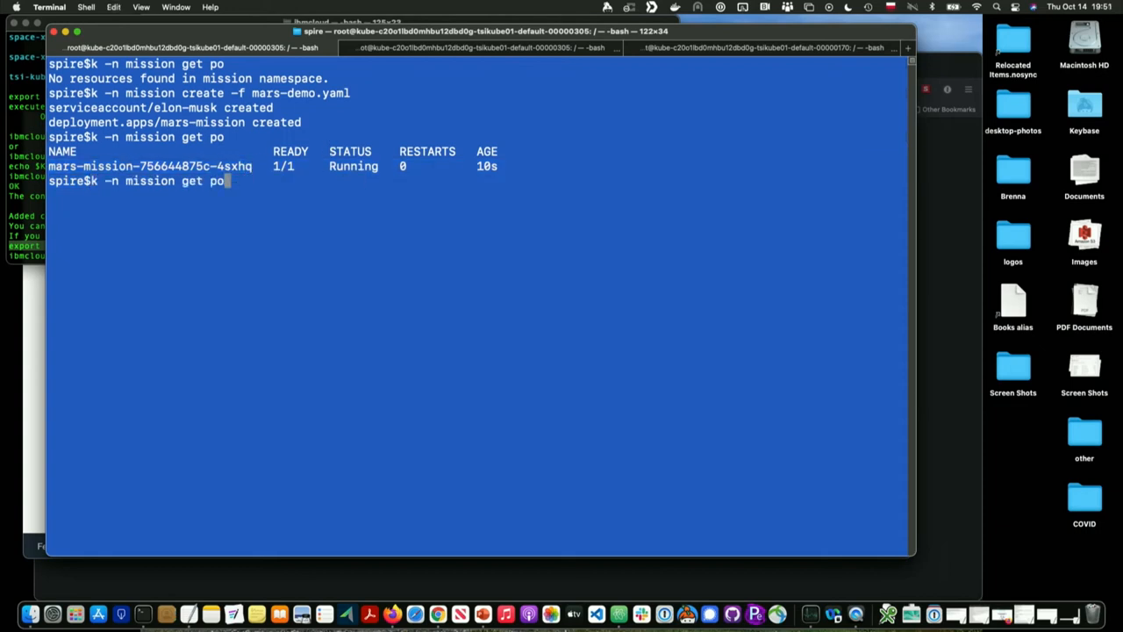
{"action": "key", "text": "Backspace"}
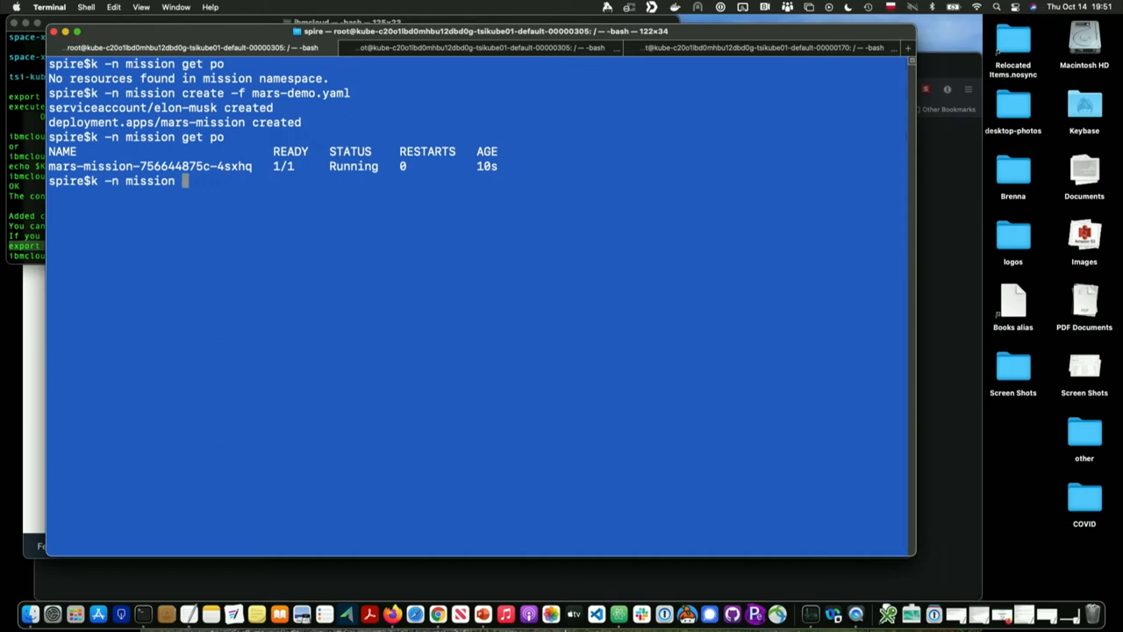
{"action": "type", "text": "exec"}
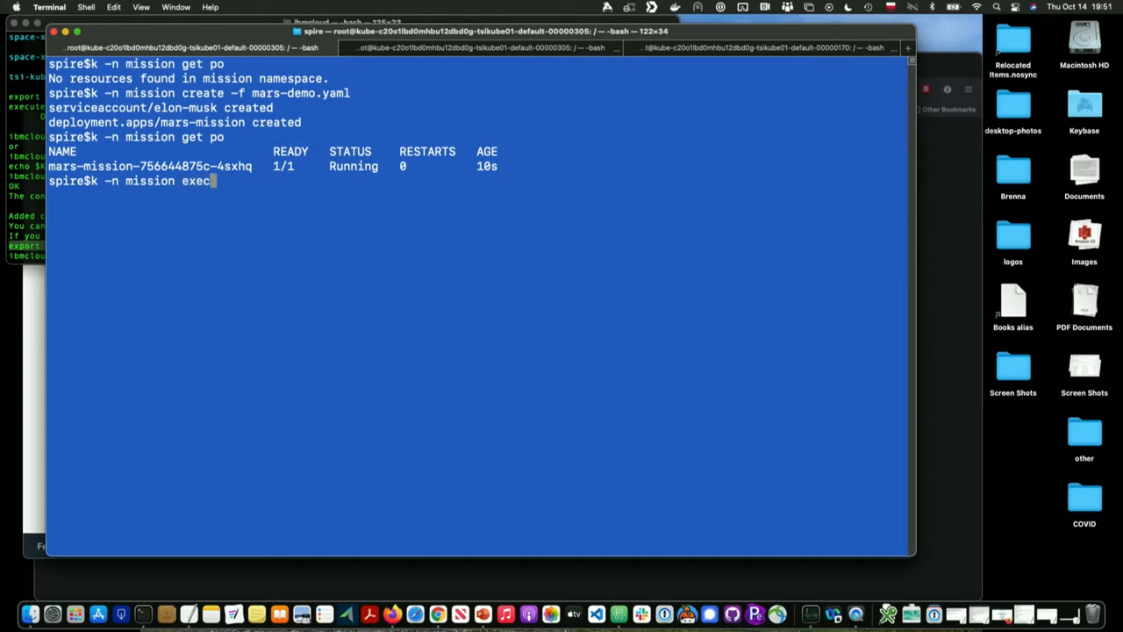
{"action": "type", "text": "-"}
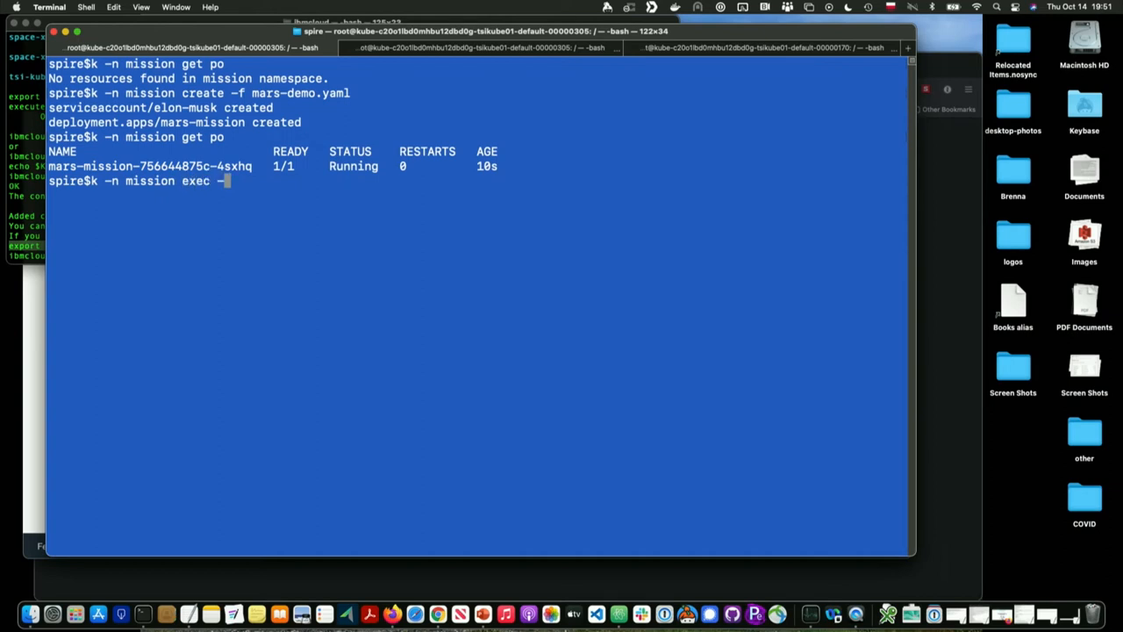
{"action": "type", "text": "it mars-mission-756644875c-4sxhq"}
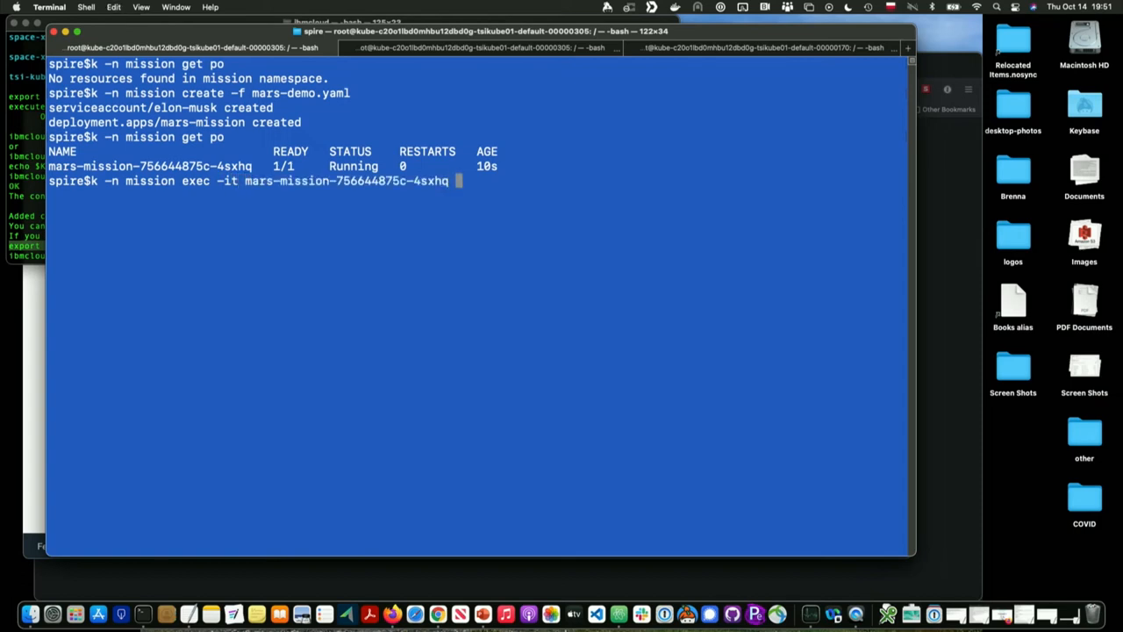
{"action": "type", "text": "-- bsh"}
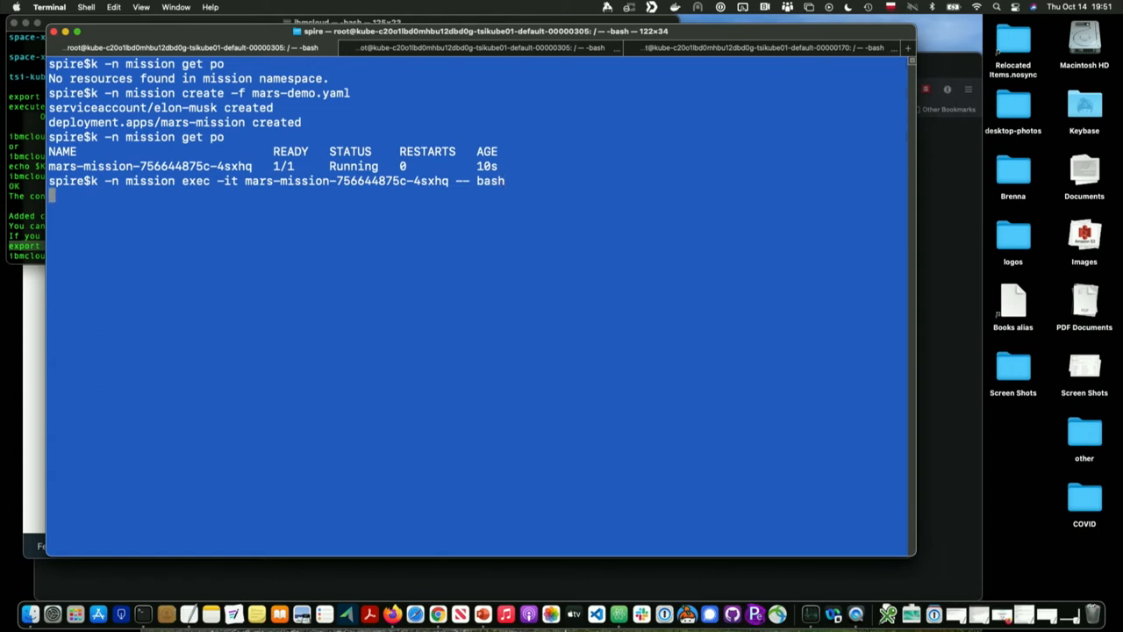
{"action": "key", "text": "Return"}
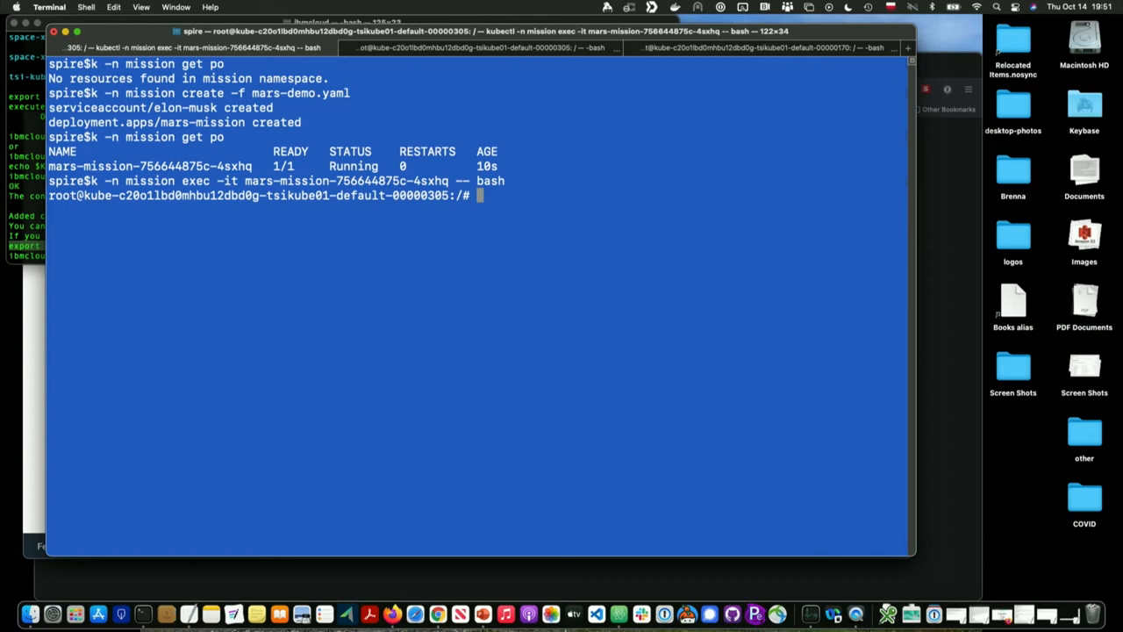
Step: Run ./demo.sh and enter the spire-agent fetch jwt command for audience mys3
{"action": "type", "text": "."}
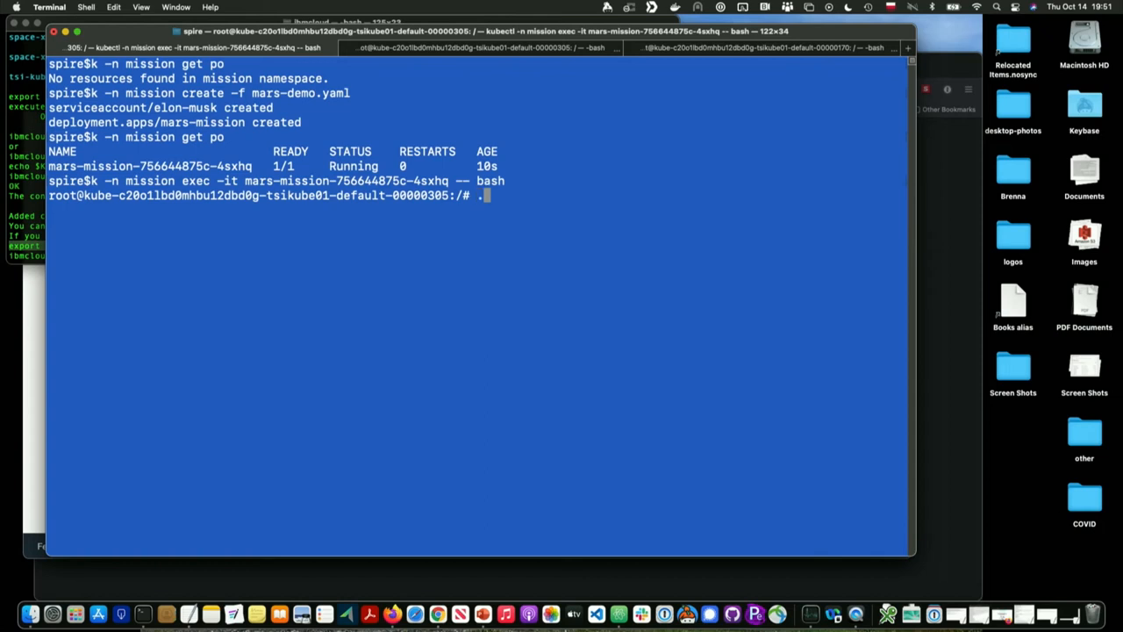
{"action": "type", "text": "de"}
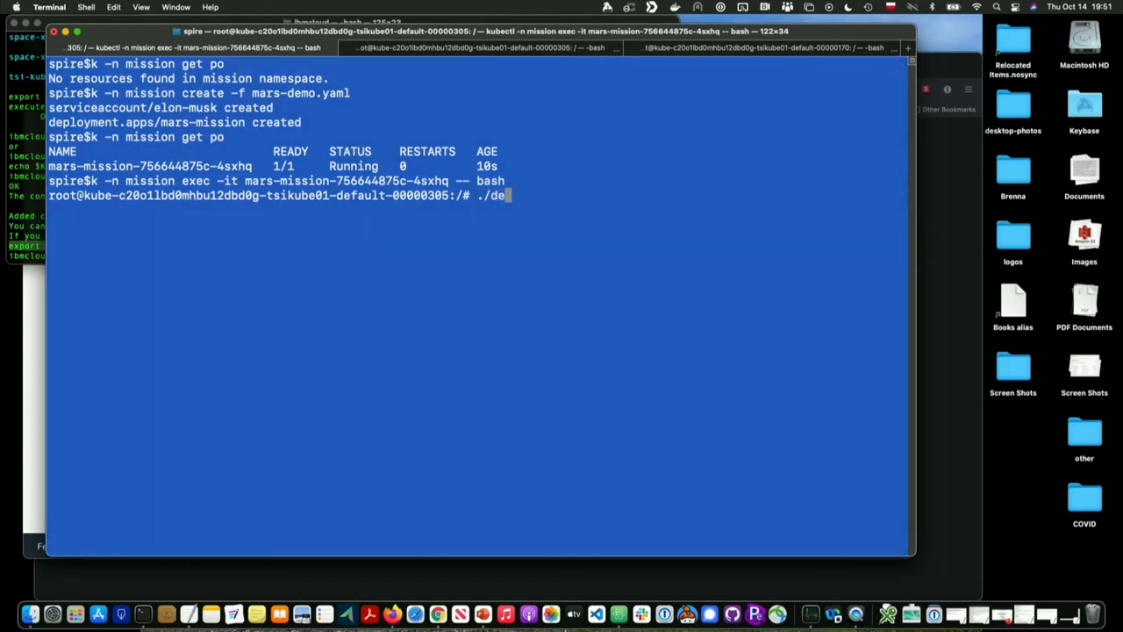
{"action": "key", "text": "Return"}
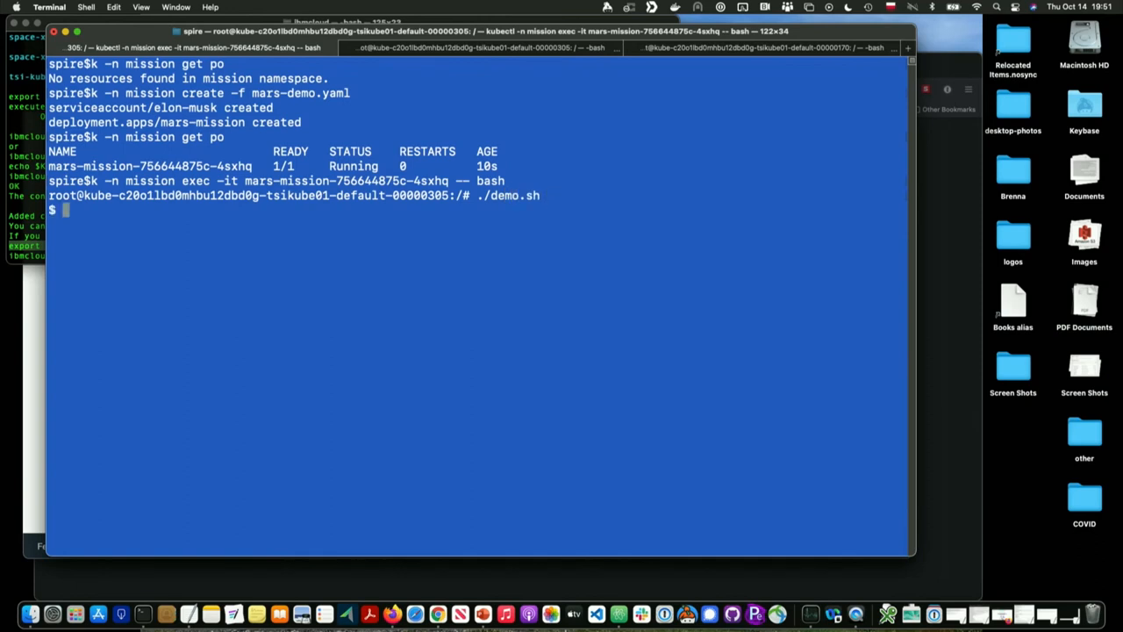
{"action": "type", "text": "/opt/spire/bin/spire-agent api fet"}
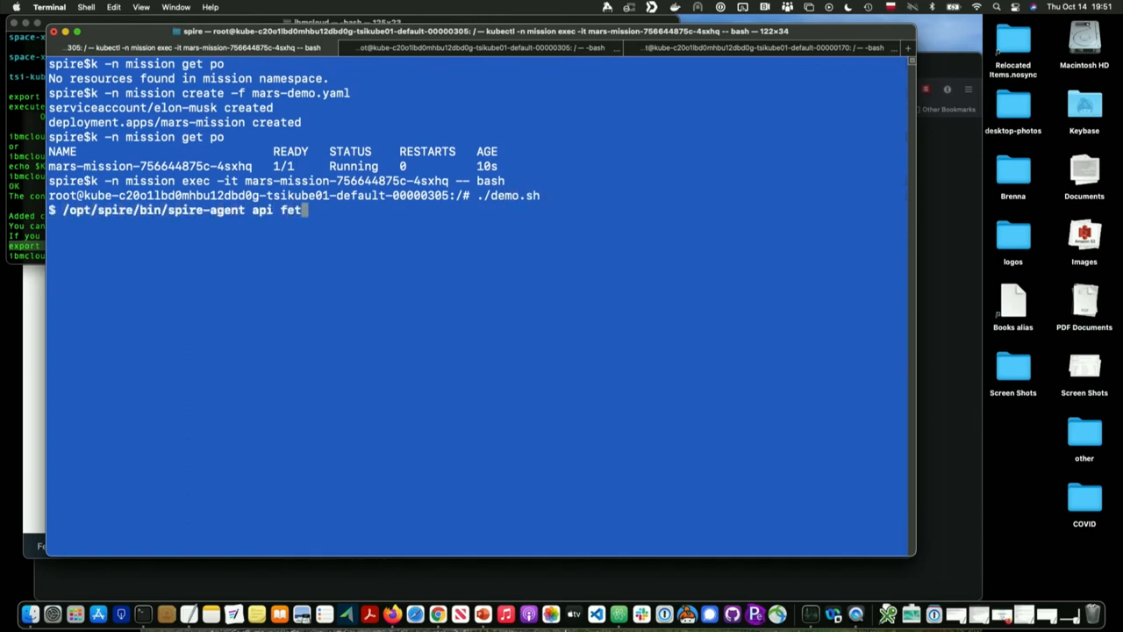
{"action": "type", "text": "ch jwt -audience mys3 -socketPath /run/spire/sockets/agent.sock"}
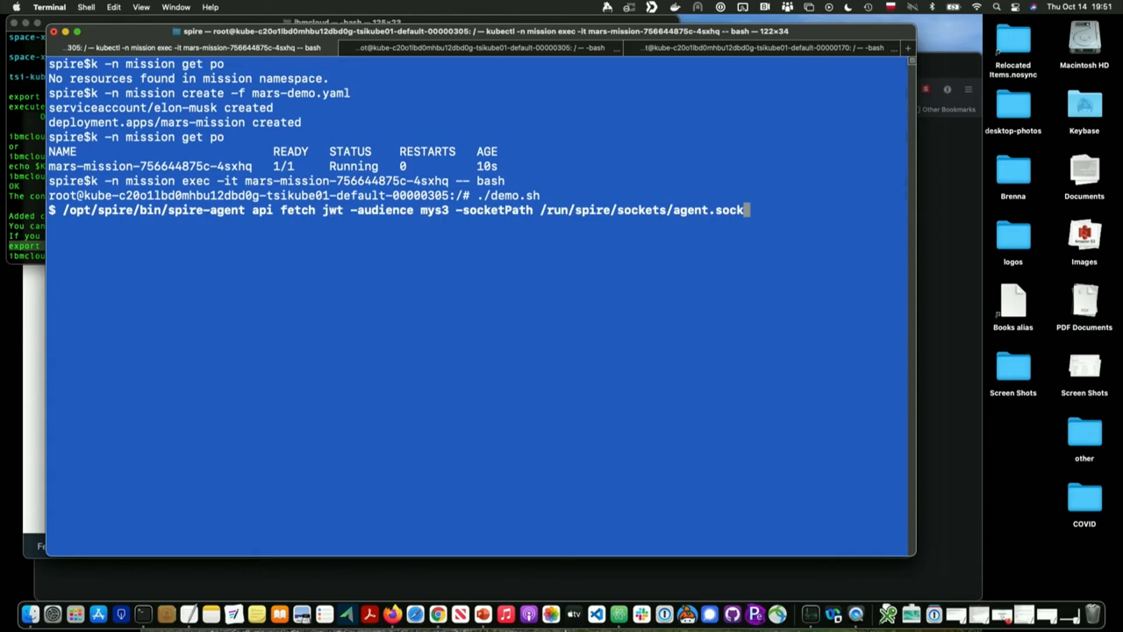
Step: Fetch the mars-mission pod's JWT for audience mys3 and the space-x trust bundle keys
{"action": "key", "text": "Return"}
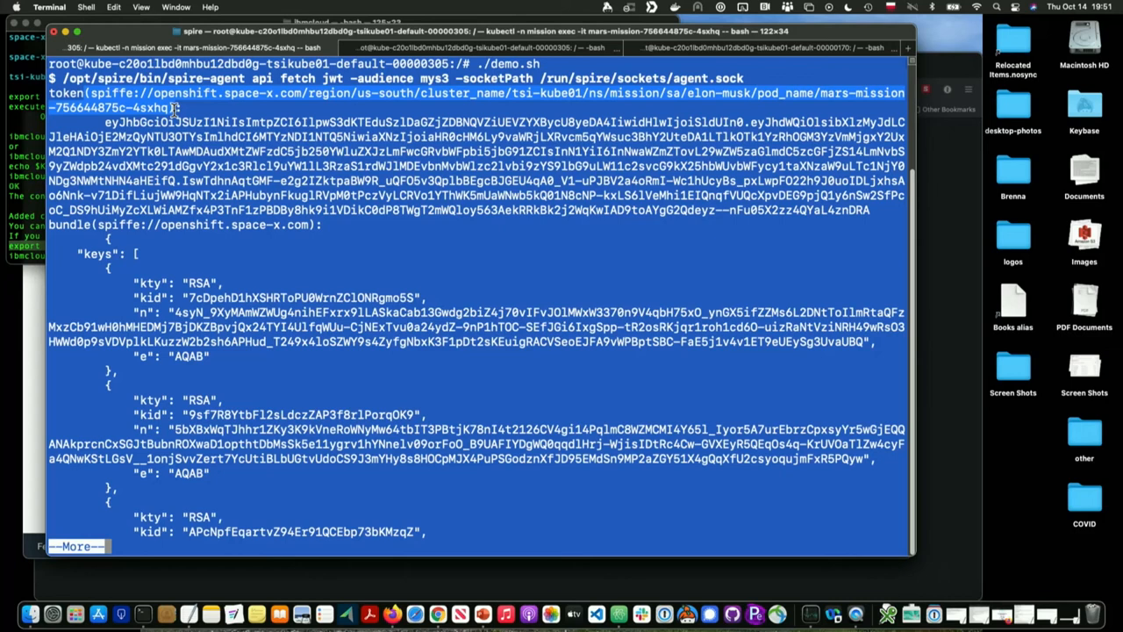
{"action": "mouse_move", "coordinate": [403, 109]}
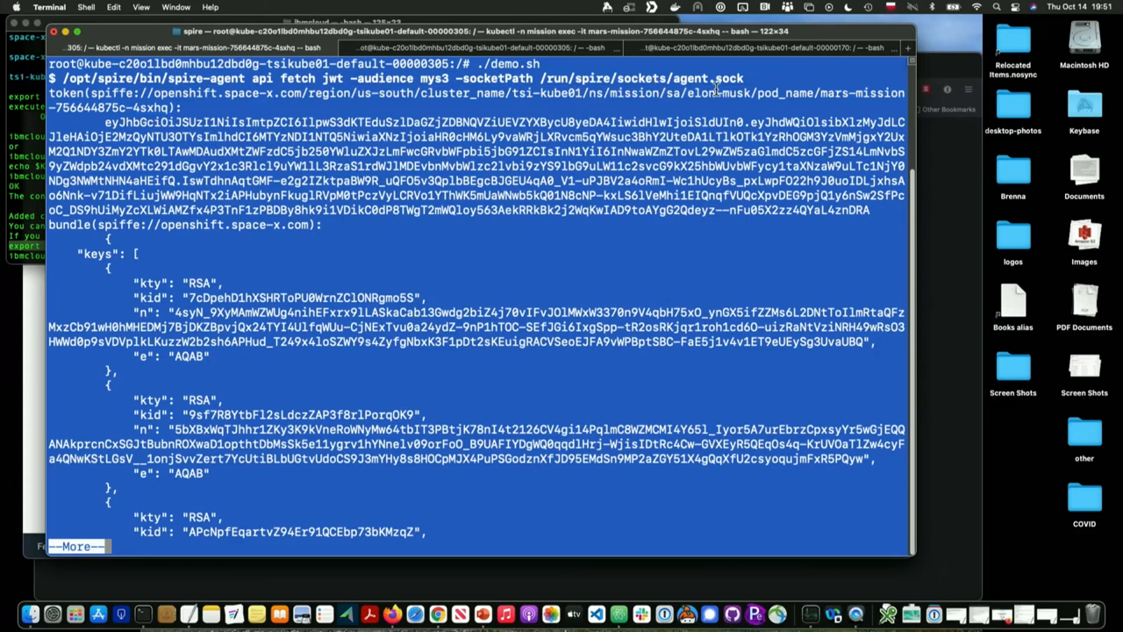
{"action": "mouse_move", "coordinate": [830, 94]}
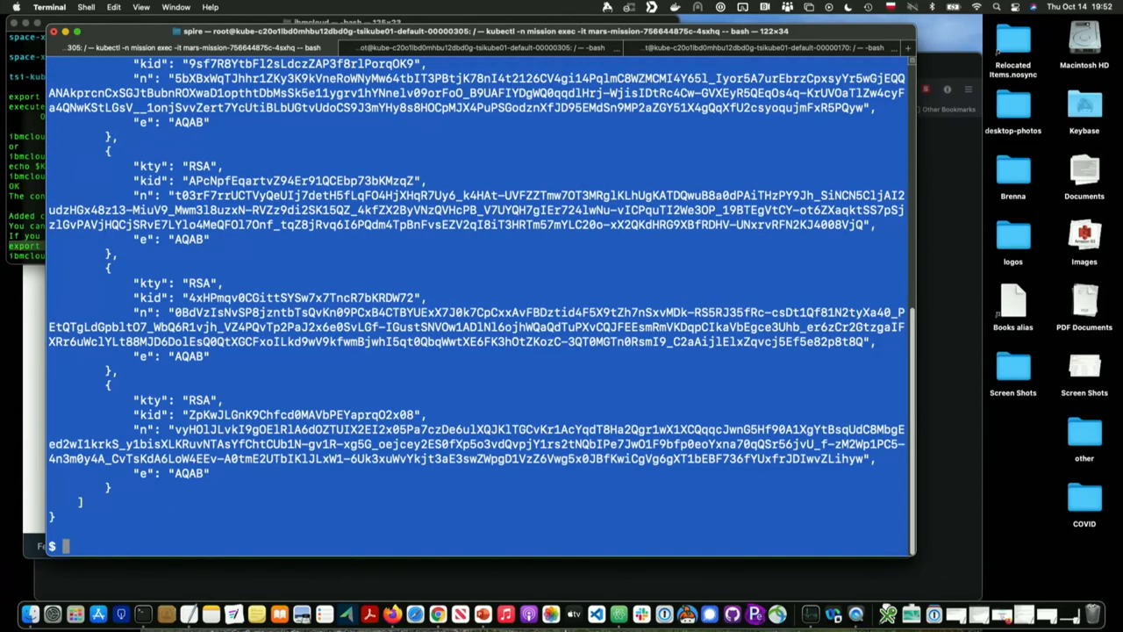
Step: Save the JWT to token.jwt, then copy mars.txt to top-secret.txt using mars-mission-role
{"action": "type", "text": "/opt/spire/bin/spire-agent api fetch jwt -audience mys3 -socketPath /run/spire/sockets/agent.sock | sed -n '2p' | xargs > token.jwt"}
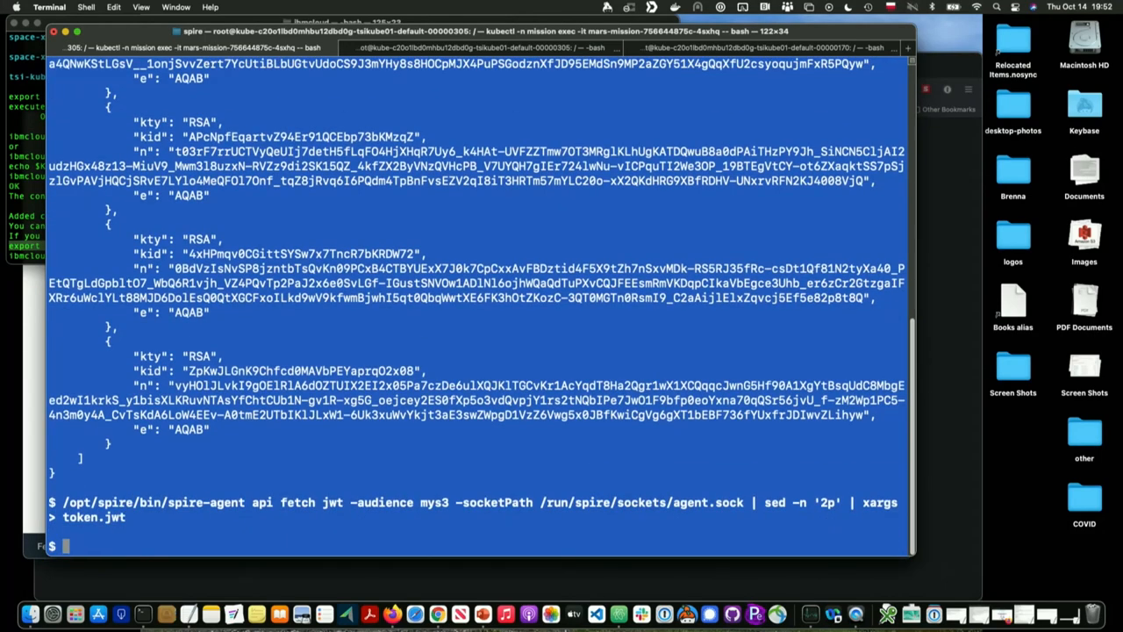
{"action": "type", "text": "AWS_ROLE_ARN=arn:aws:iam::581274594392:role/mars-mission-role AWS_WEB_IDENTITY_TOKEN_FILE=token.jwt aws s3 cp s3://mars-spire/mars.txt top-secret.txt"}
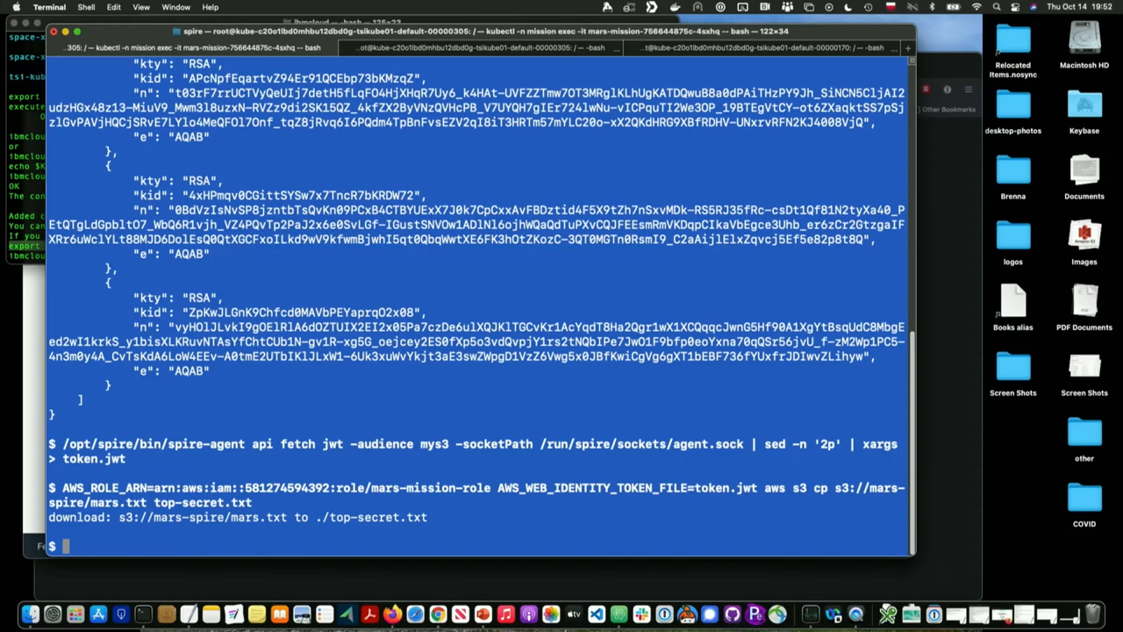
Step: Display top-secret.txt, showing the Concentrated Dark Matter recipe
{"action": "type", "text": "cat top-secret.txt"}
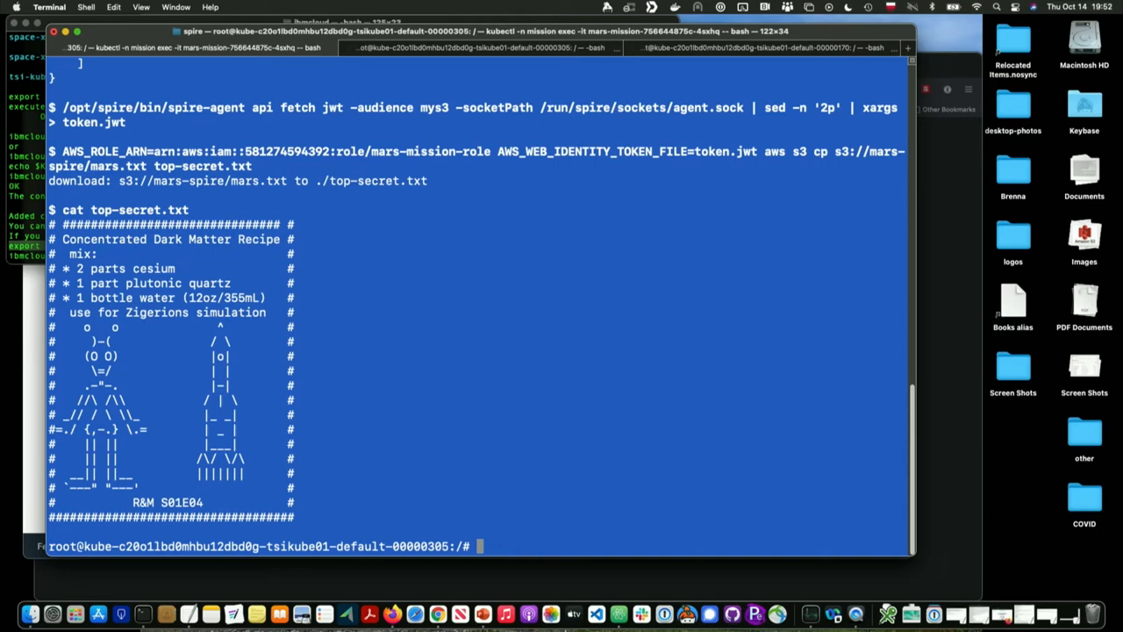
{"action": "mouse_move", "coordinate": [590, 268]}
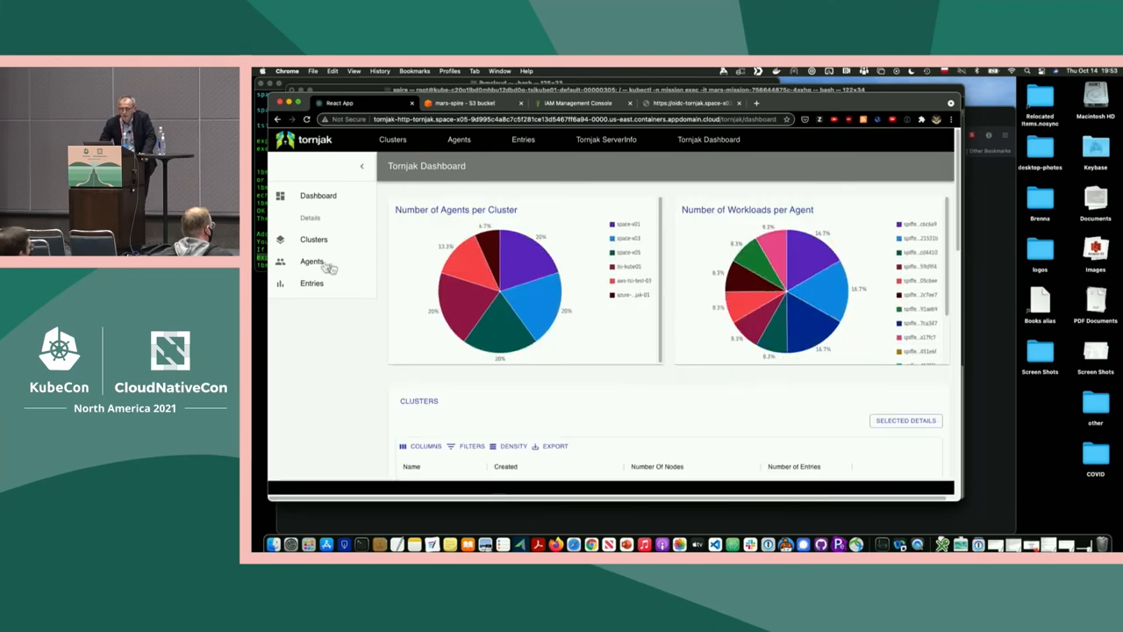
Step: Open tsi-kube01's cluster details, listing three agents and two entries
{"action": "scroll", "scroll_direction": "down", "scroll_amount": 3}
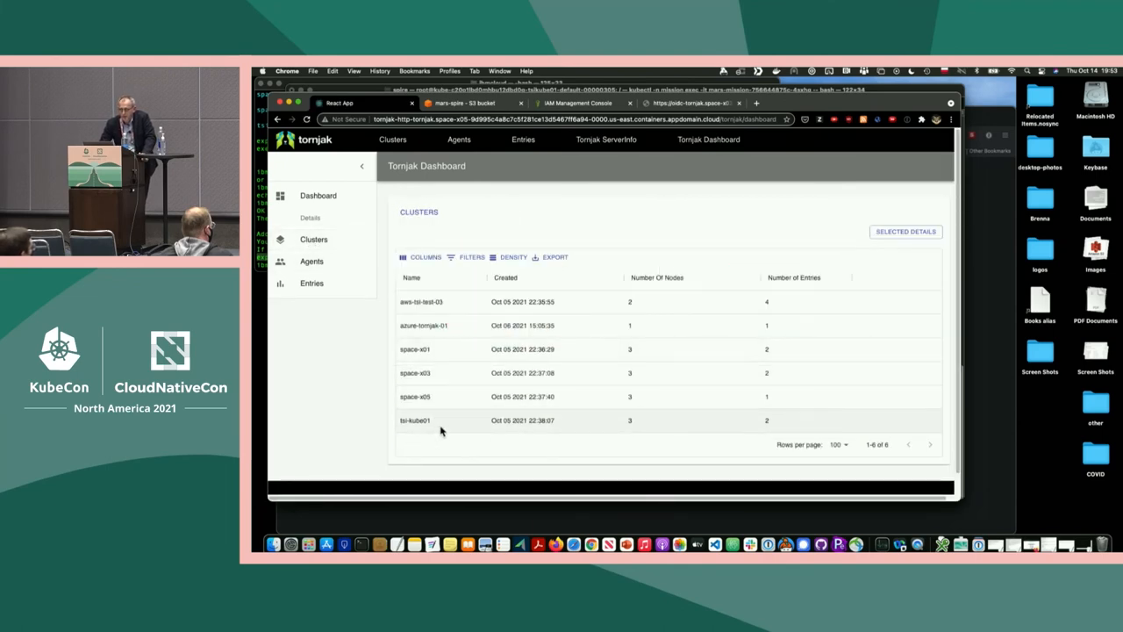
{"action": "left_click", "coordinate": [441, 421]}
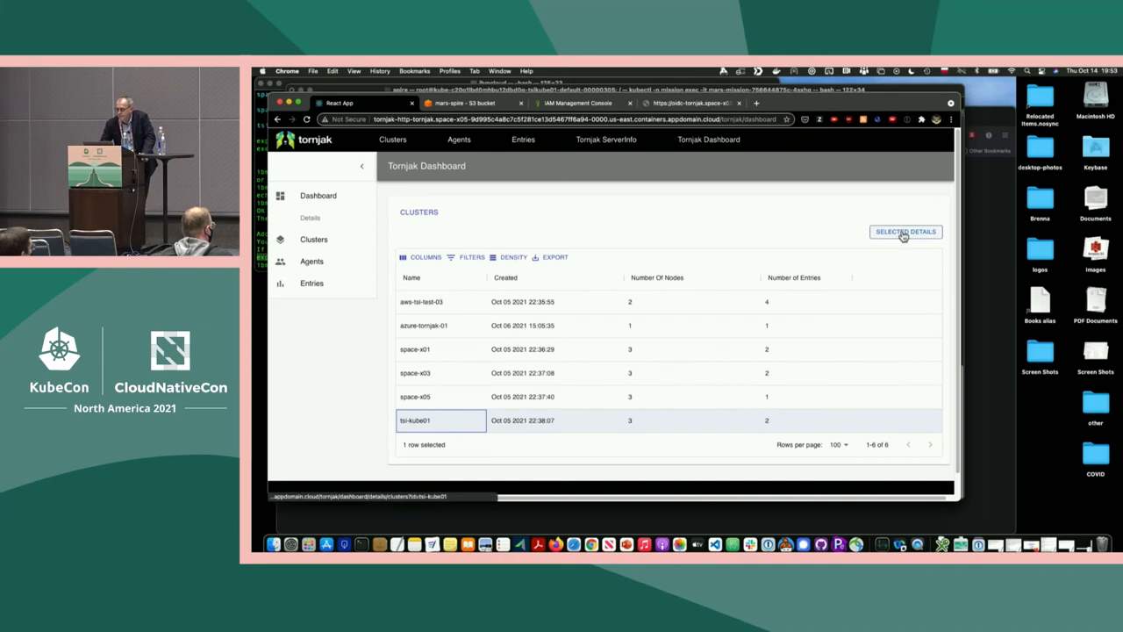
{"action": "left_click", "coordinate": [904, 230]}
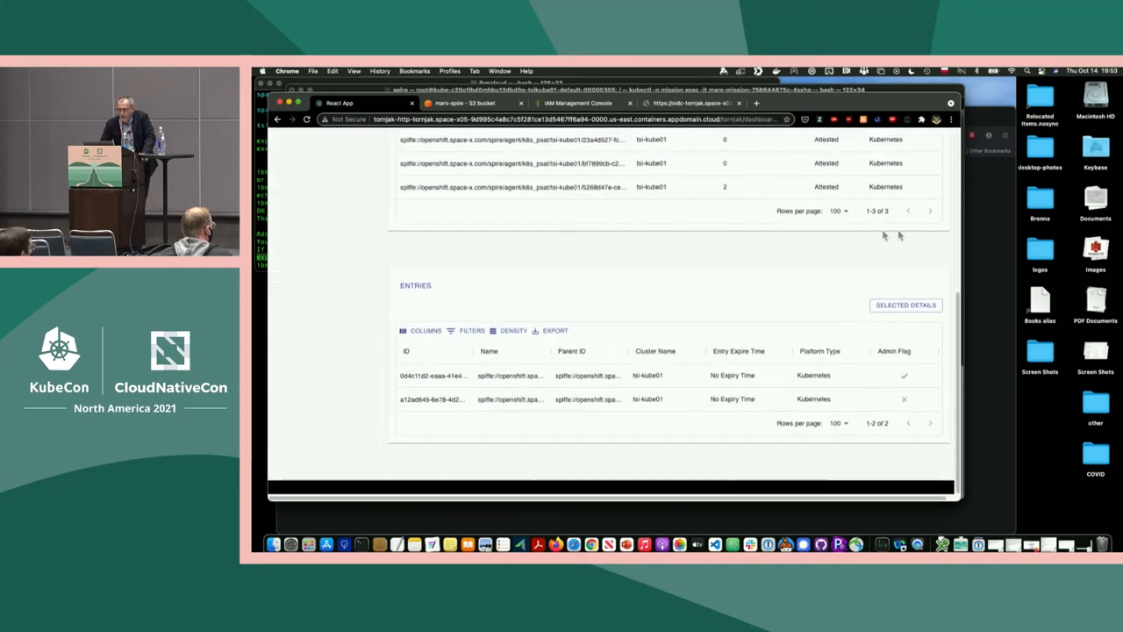